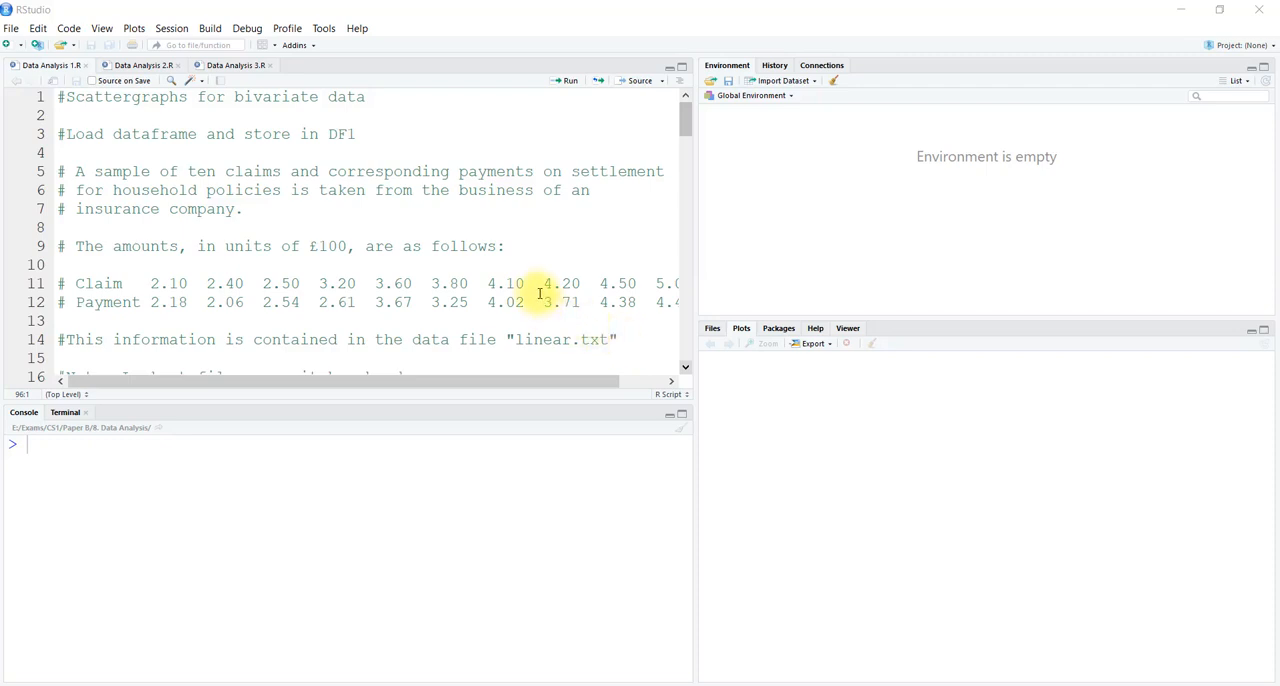
mouse_move(512, 252)
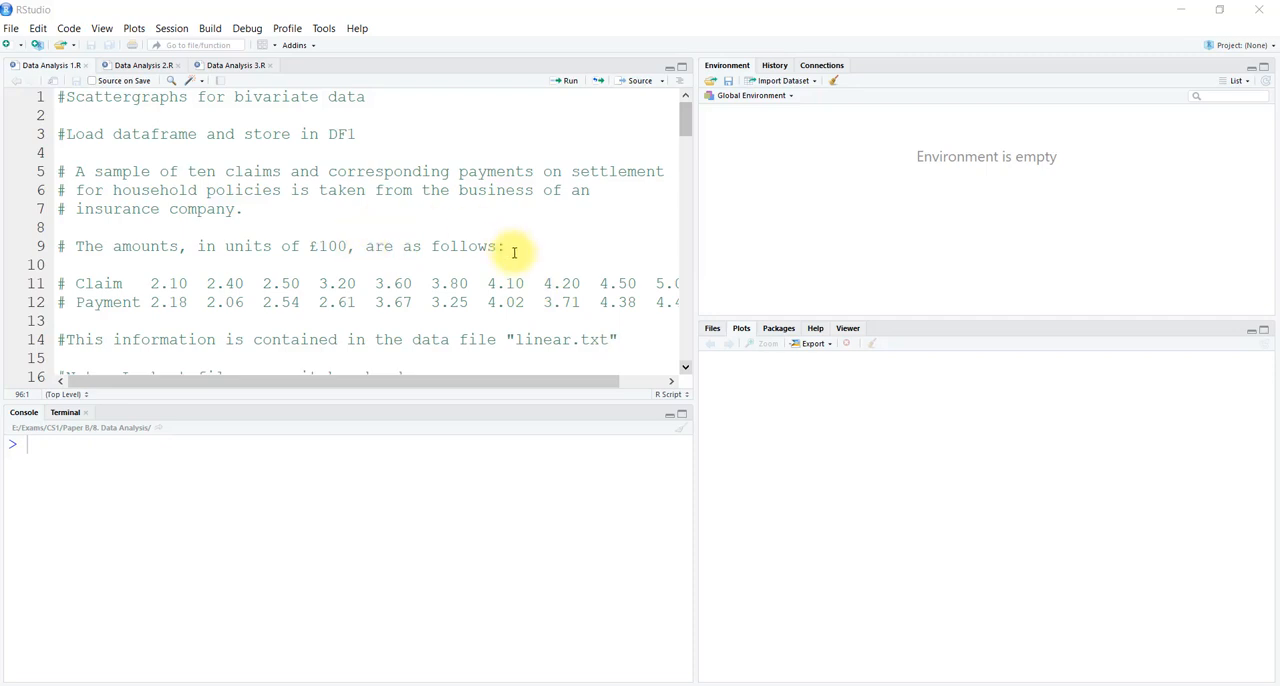
Scroll the script down to the setwd line for the data folder.
scroll(down, 3)
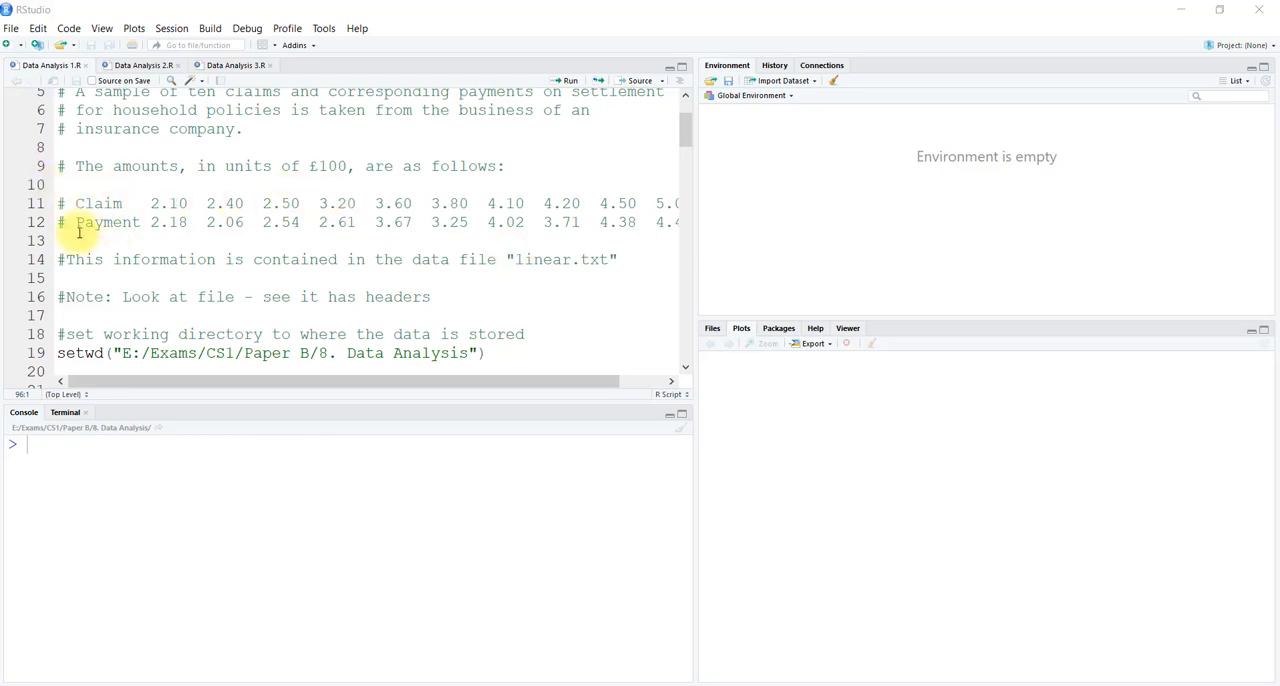
scroll(down, 3)
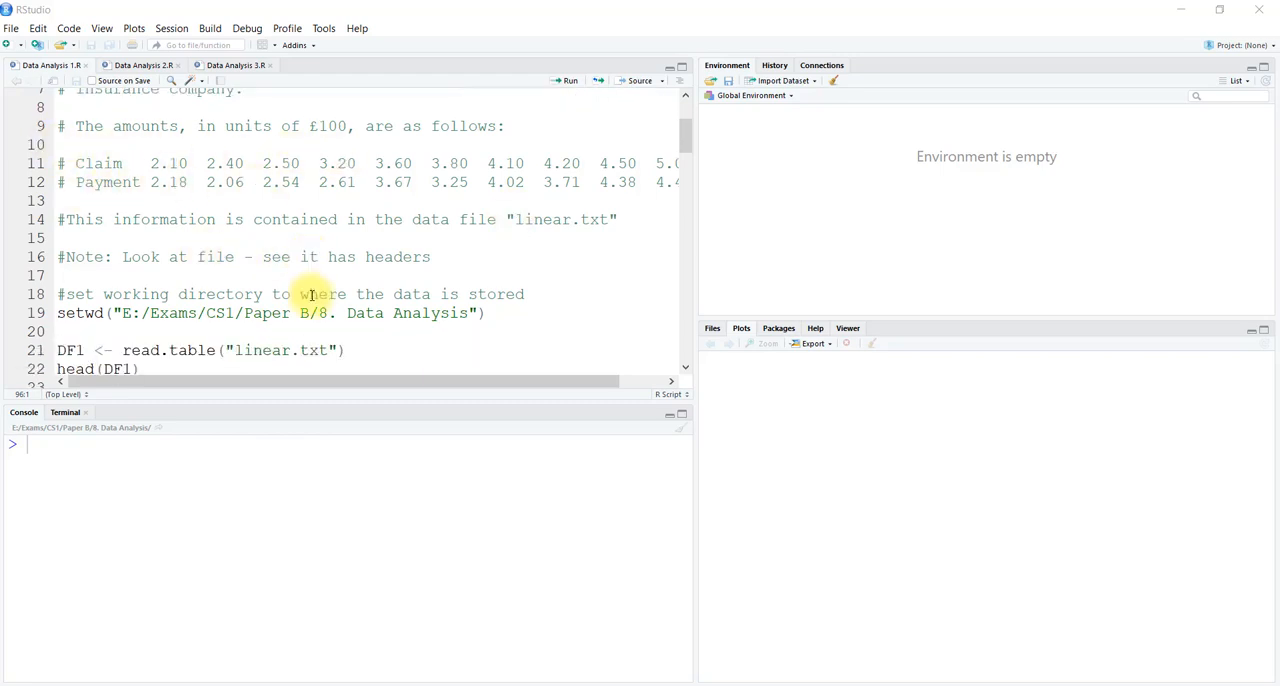
mouse_move(516, 236)
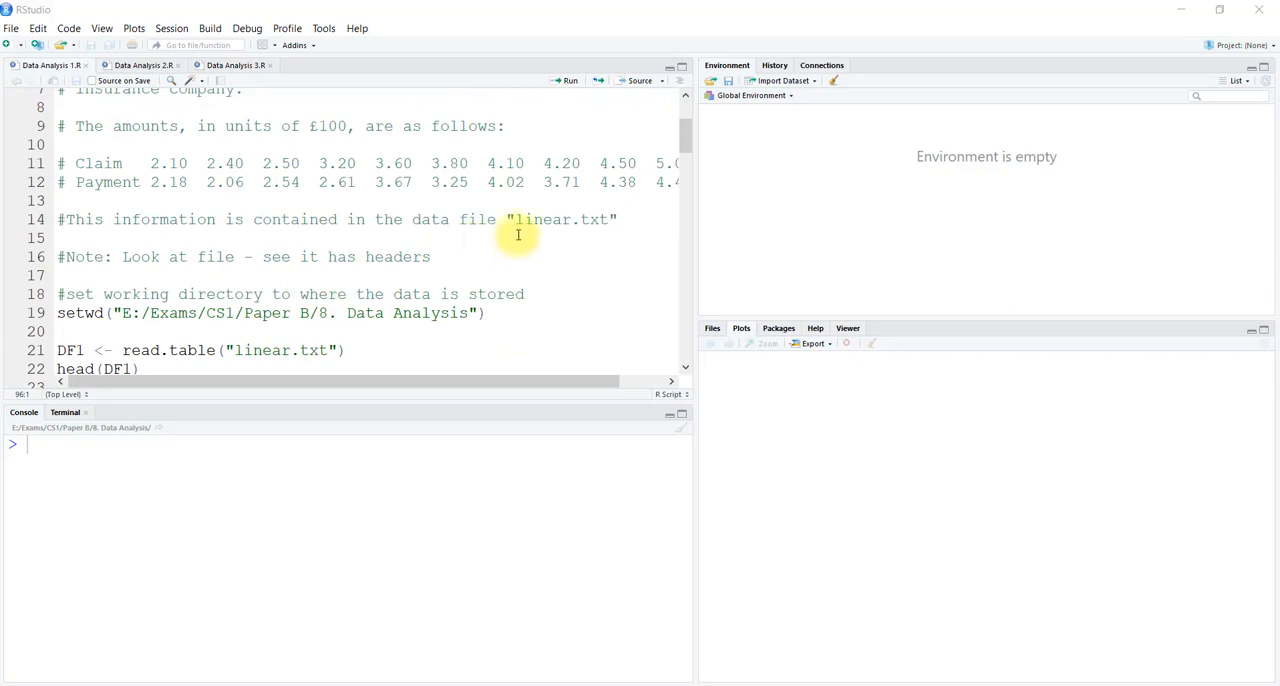
mouse_move(630, 242)
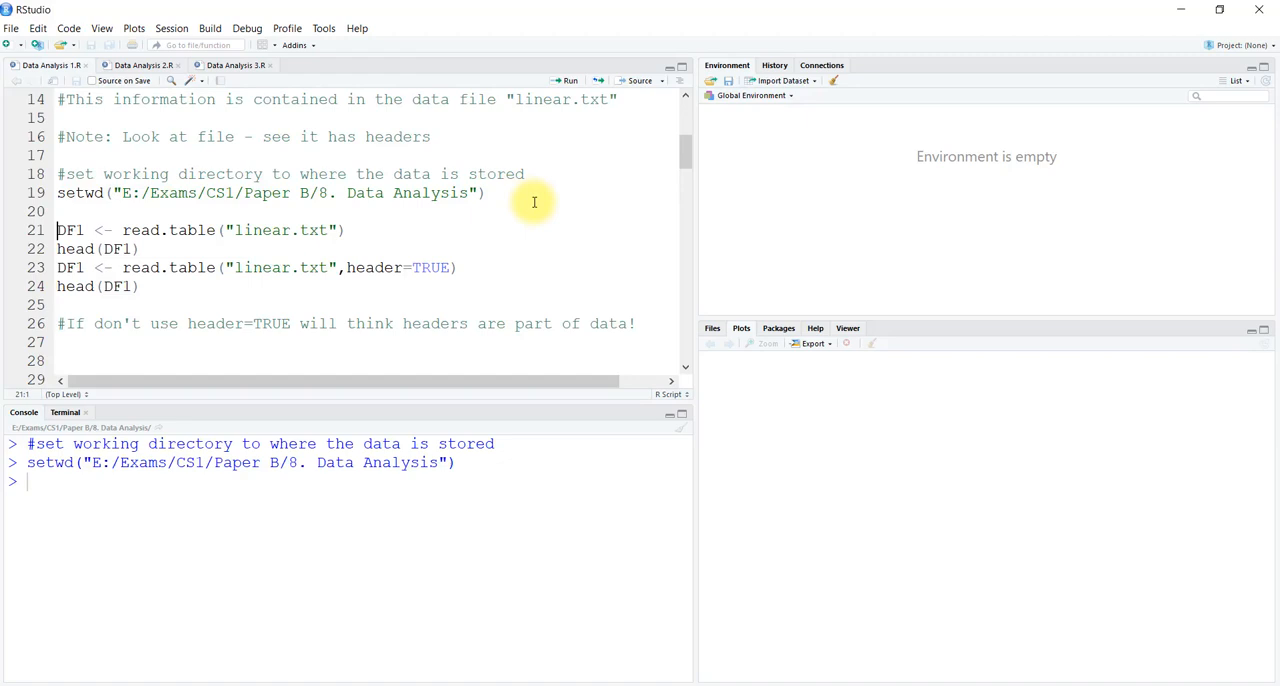
mouse_move(340, 228)
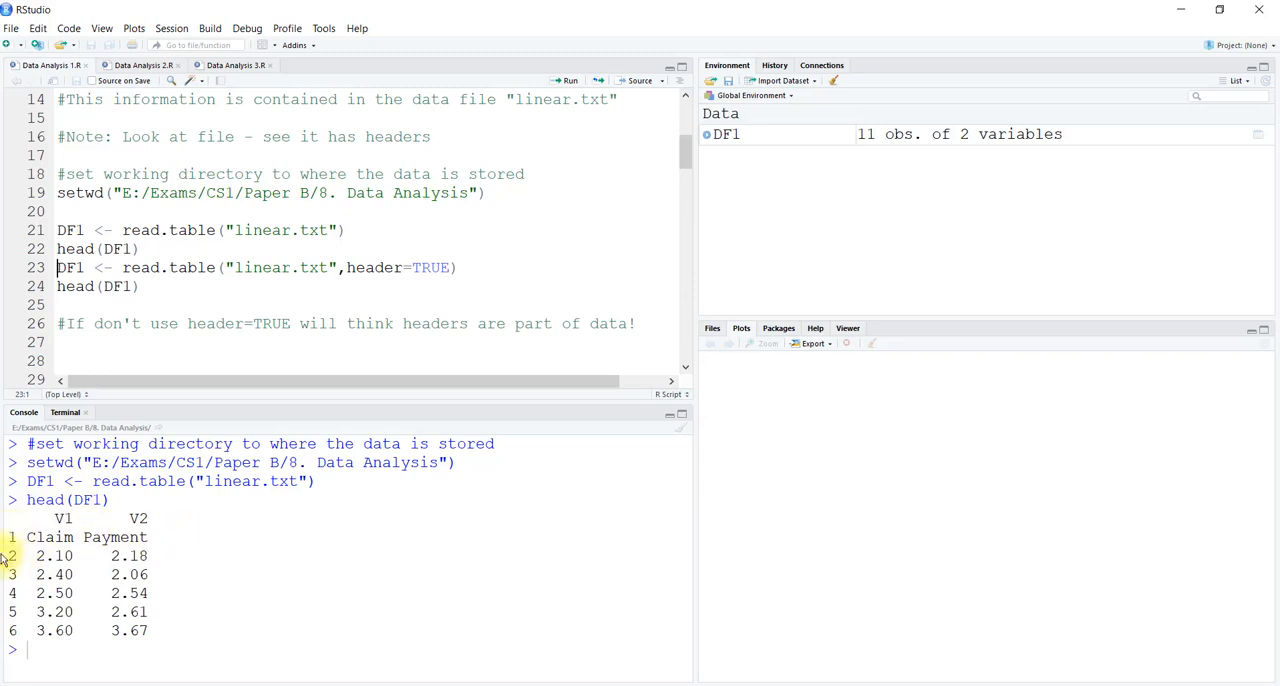
Run the read.table lines to load linear.txt into DF1 with headers.
double_click(56, 536)
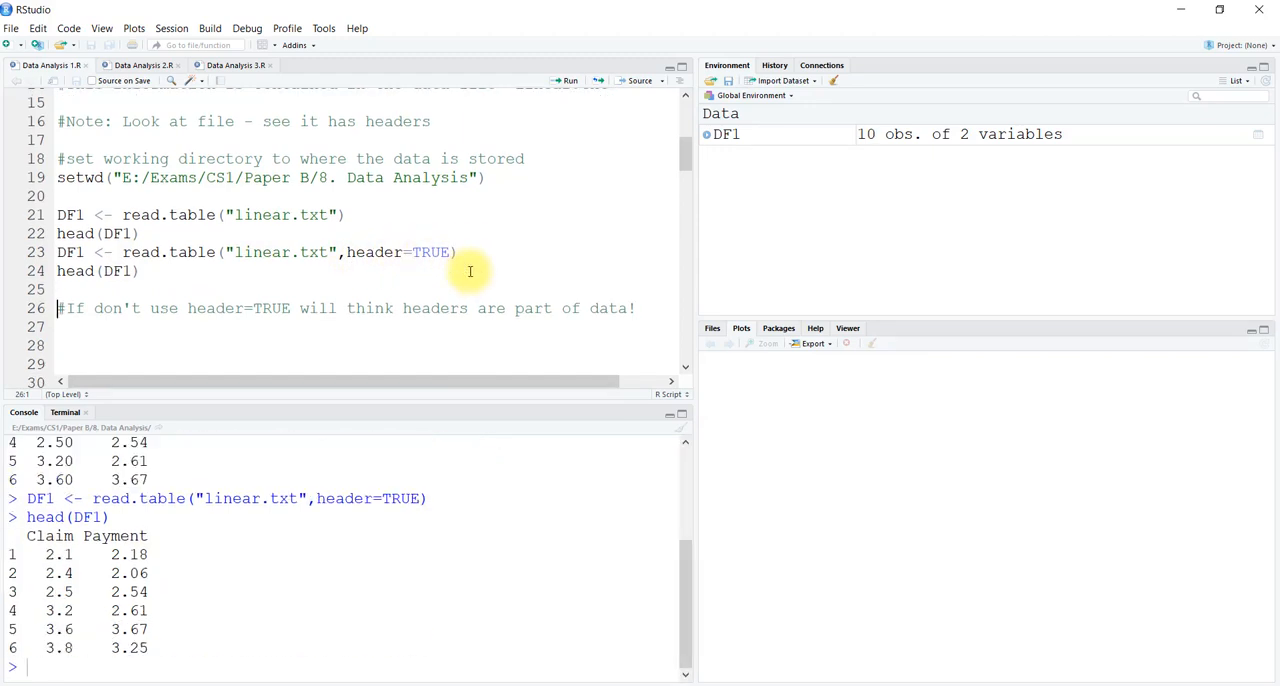
mouse_move(210, 472)
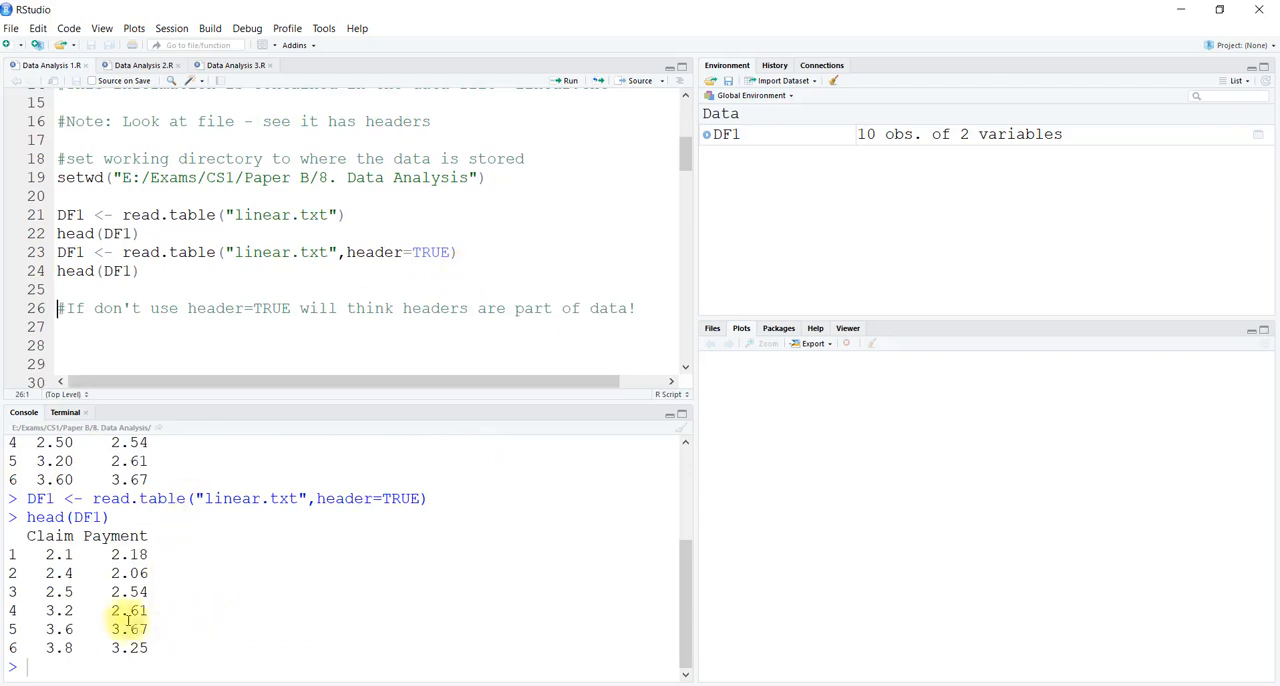
mouse_move(176, 536)
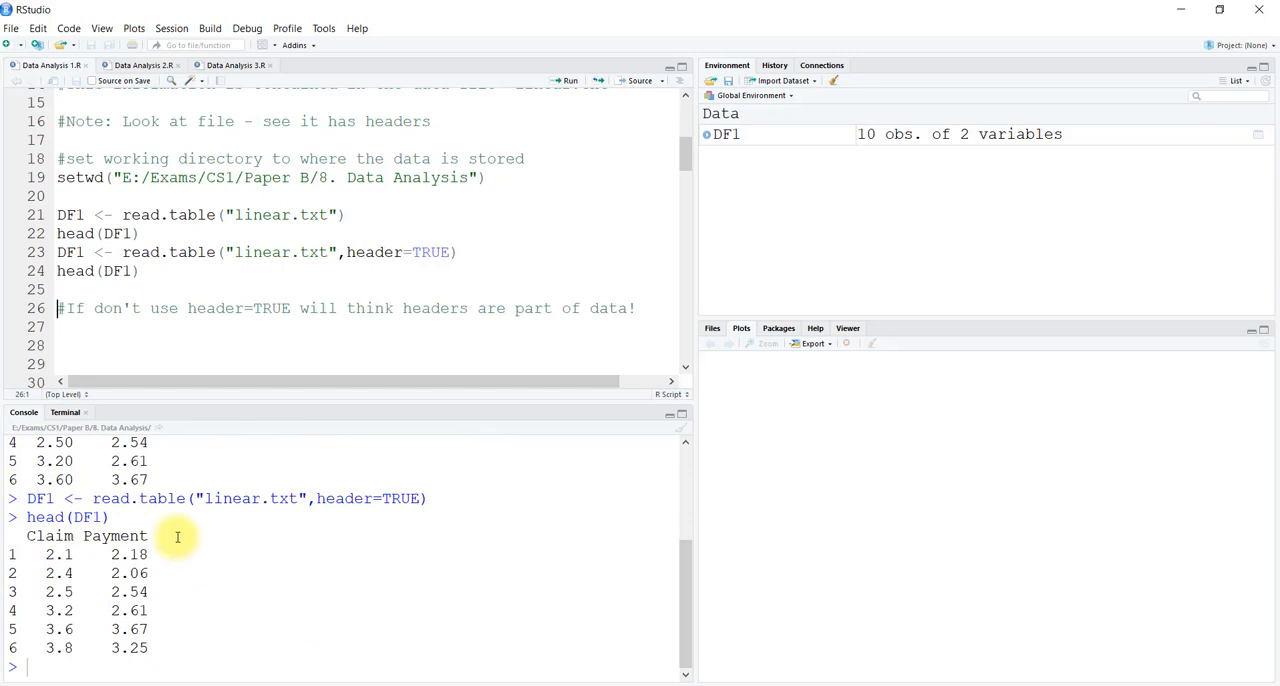
mouse_move(8, 558)
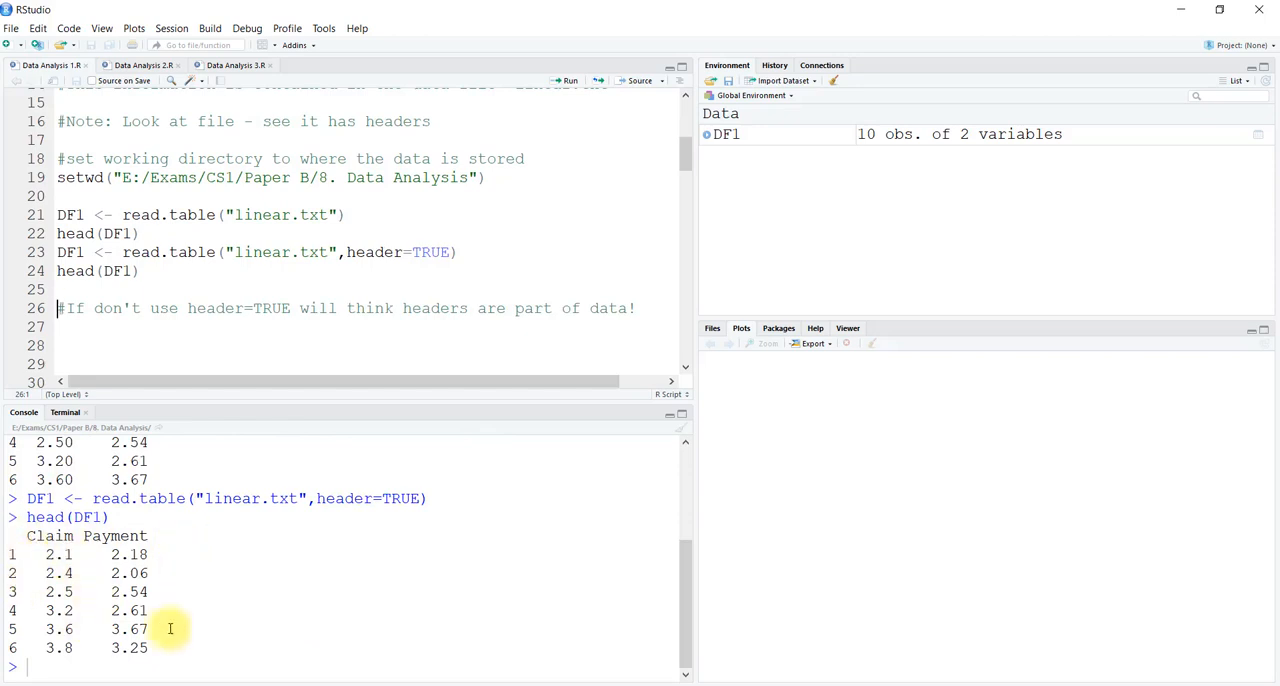
mouse_move(172, 354)
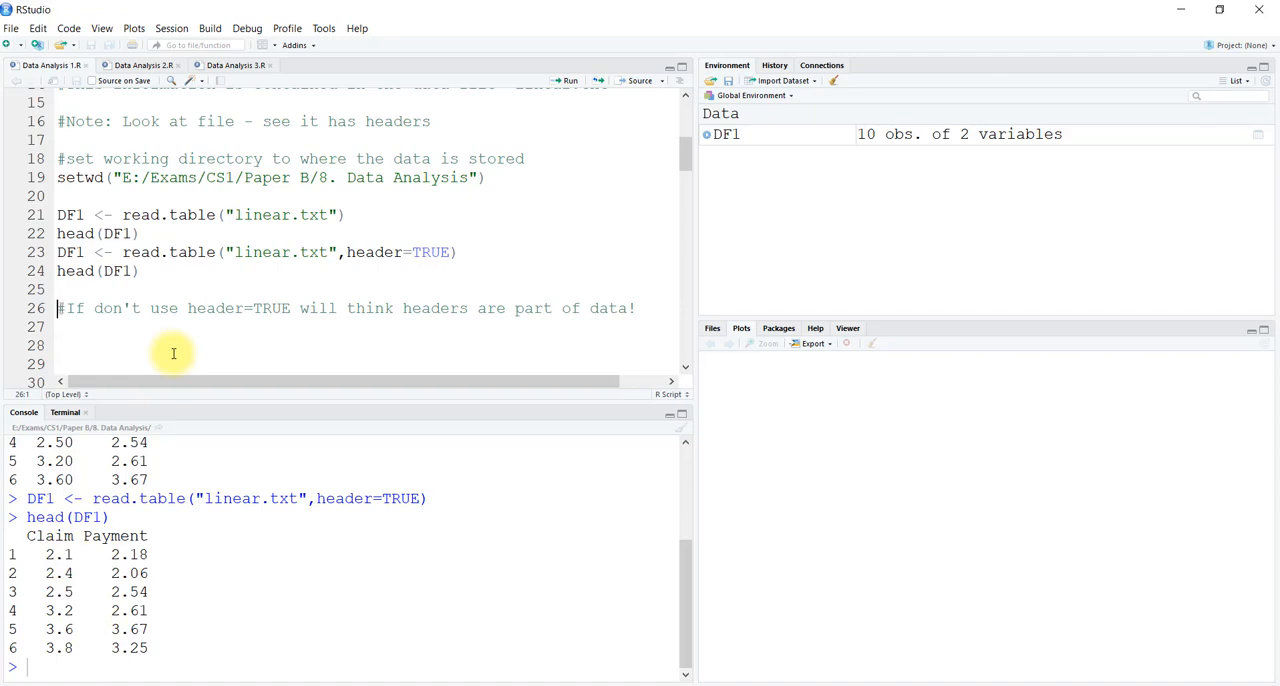
Reach the plot section and run plot(DF1) to draw Payment against Claim.
scroll(down, 3)
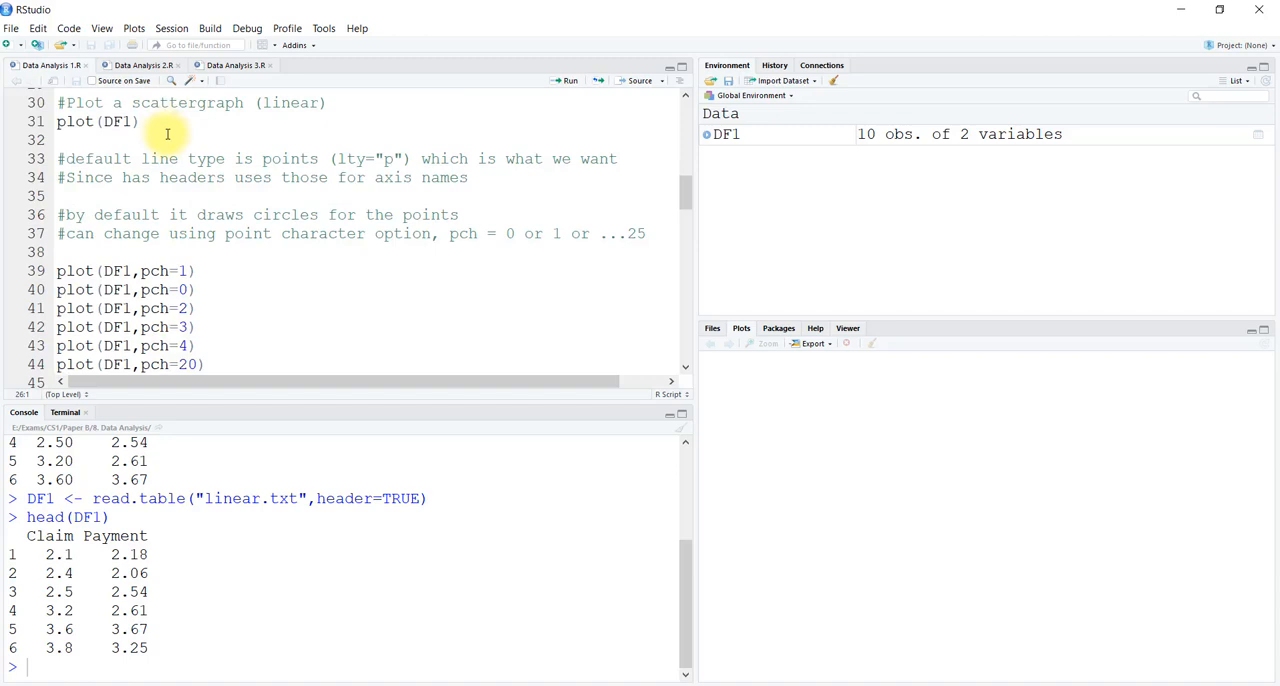
click(168, 122)
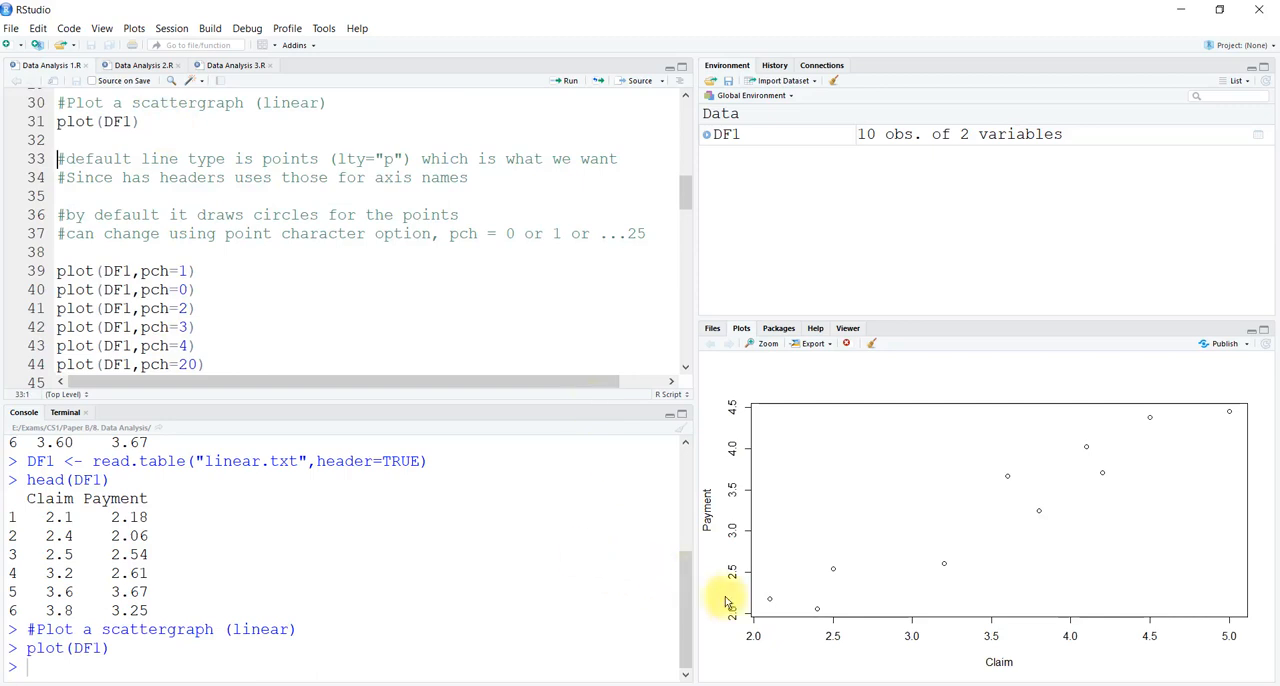
mouse_move(928, 644)
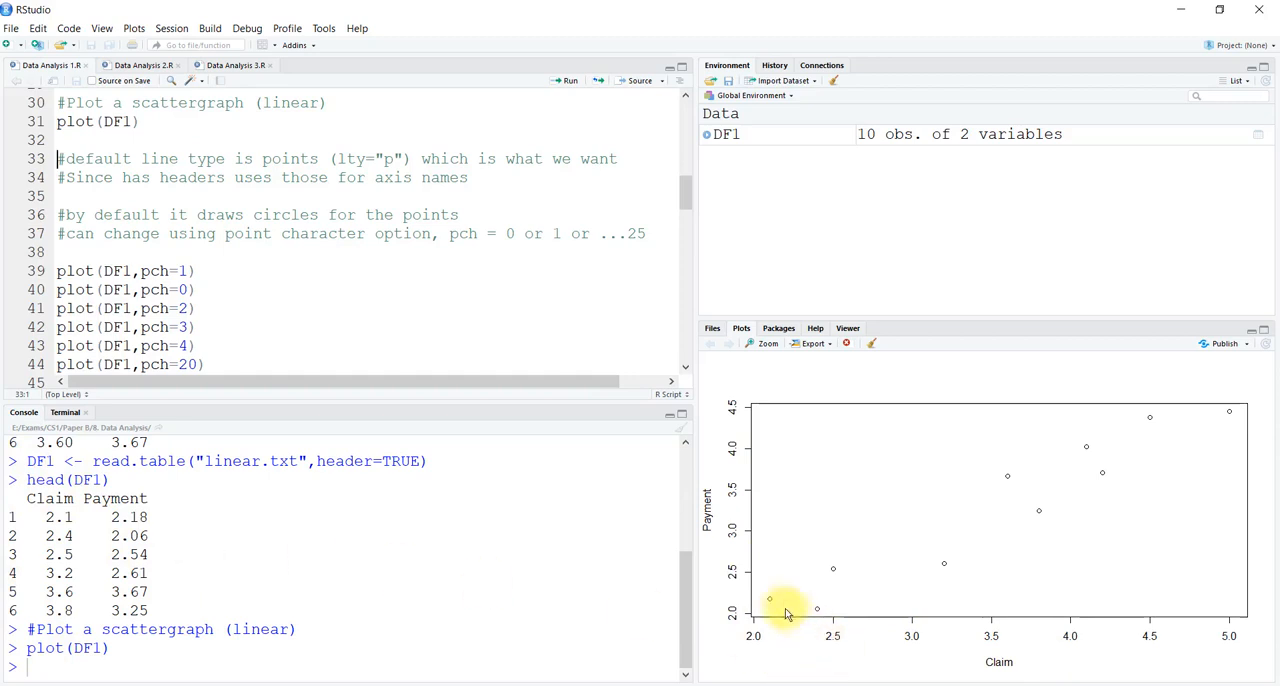
mouse_move(1196, 416)
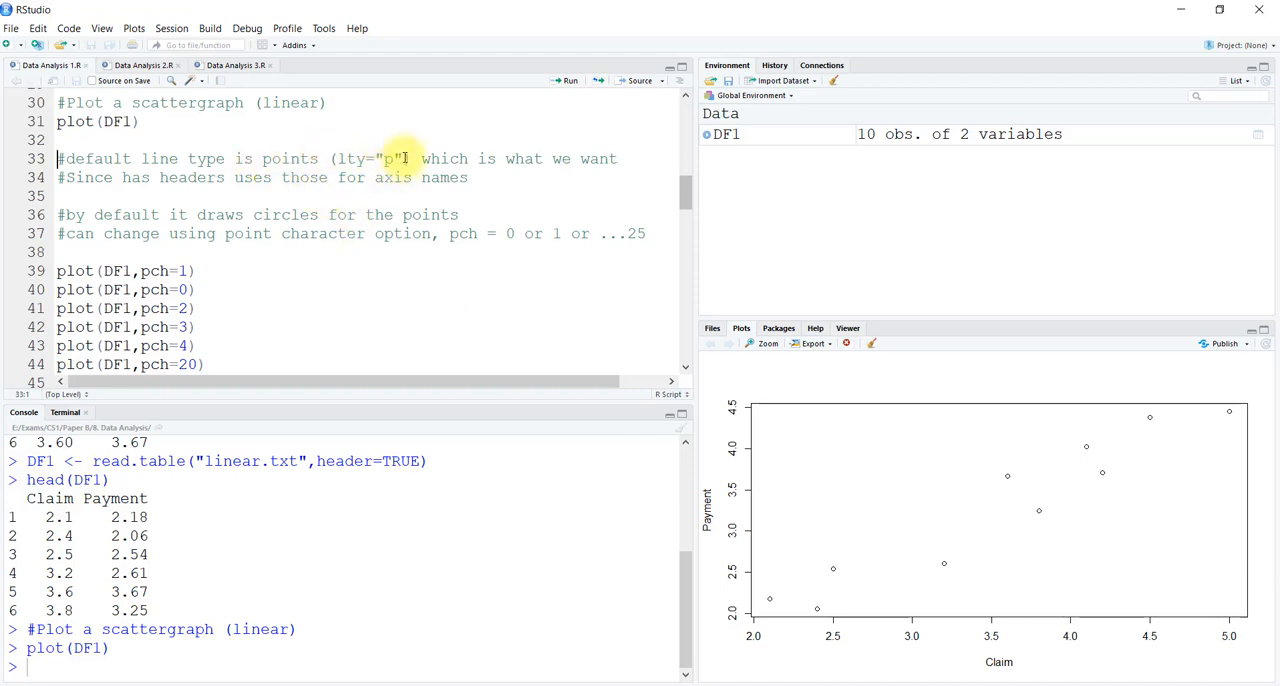
mouse_move(508, 200)
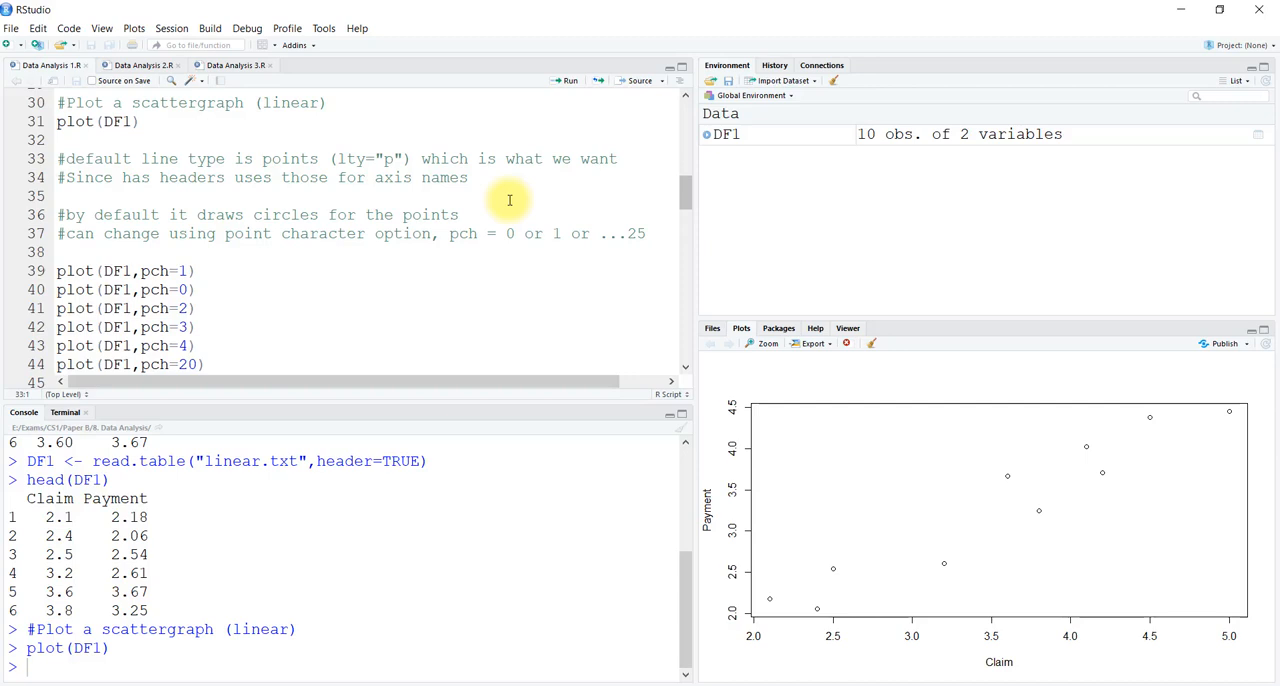
mouse_move(1100, 548)
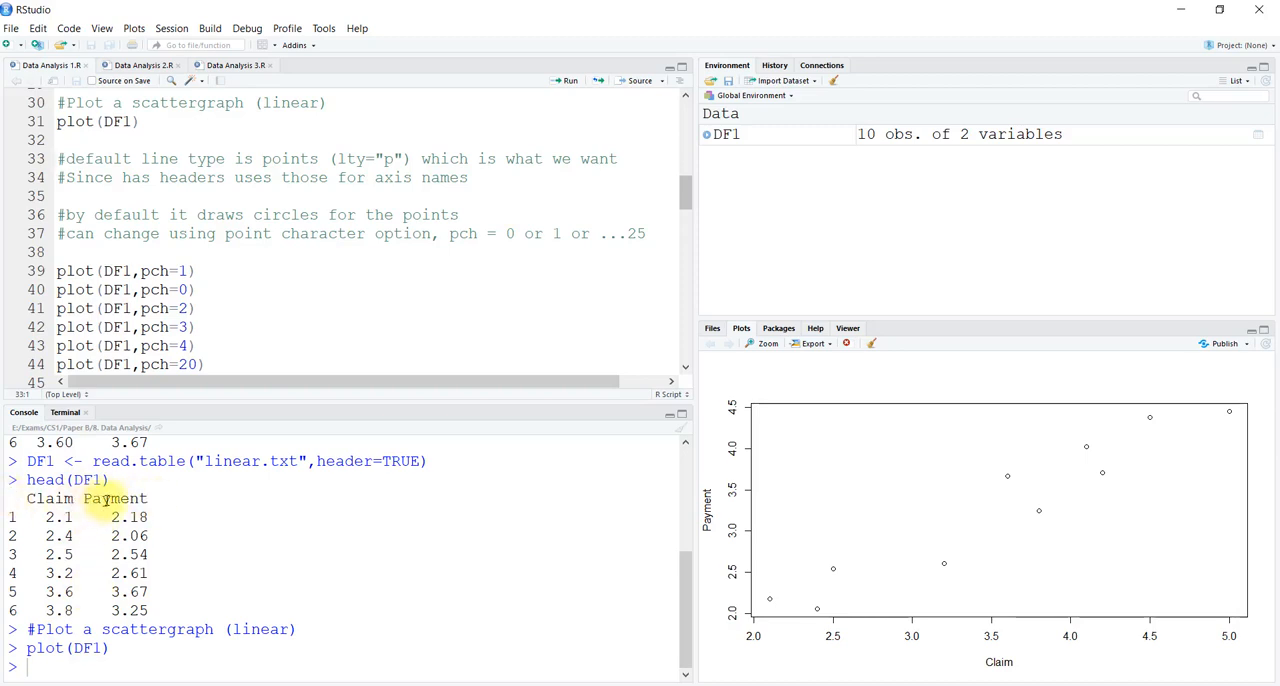
mouse_move(378, 498)
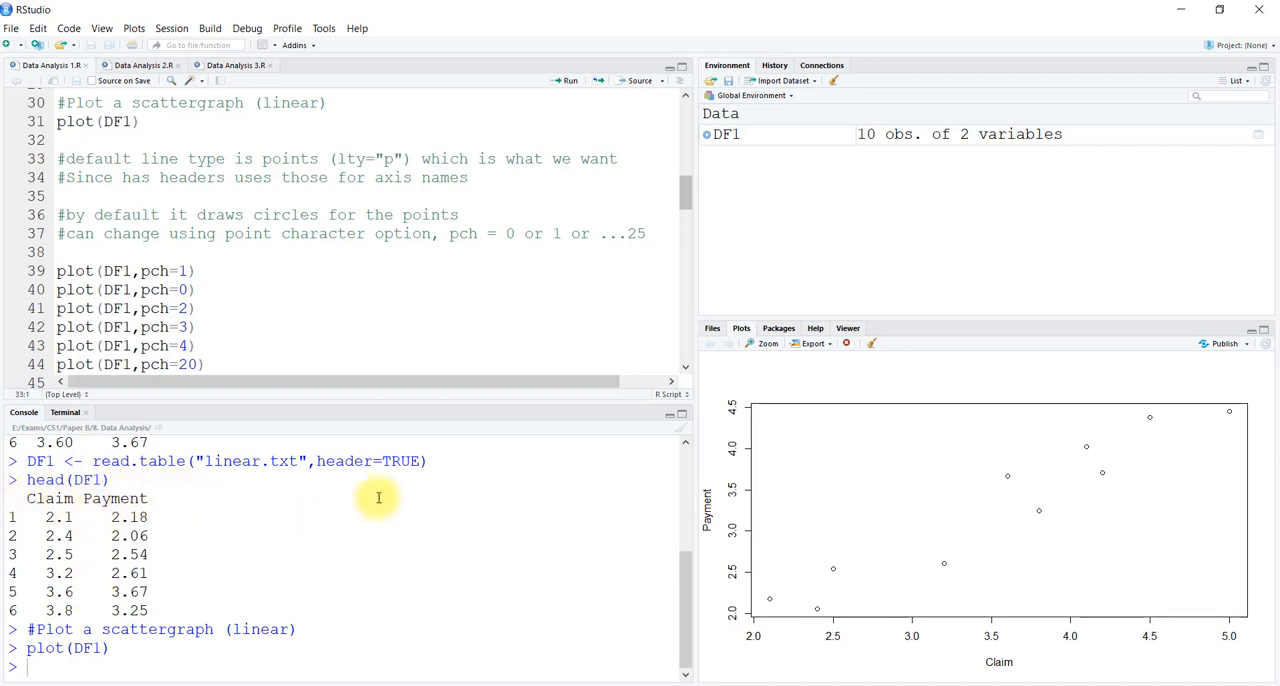
mouse_move(788, 558)
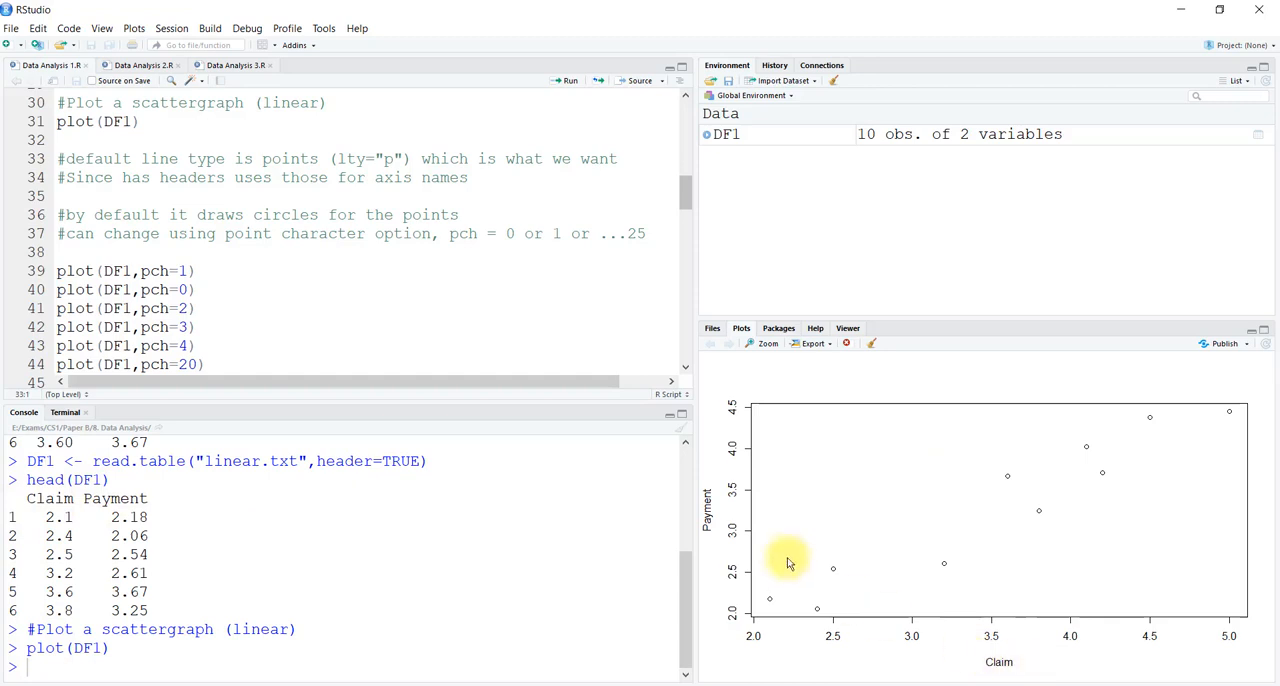
mouse_move(808, 532)
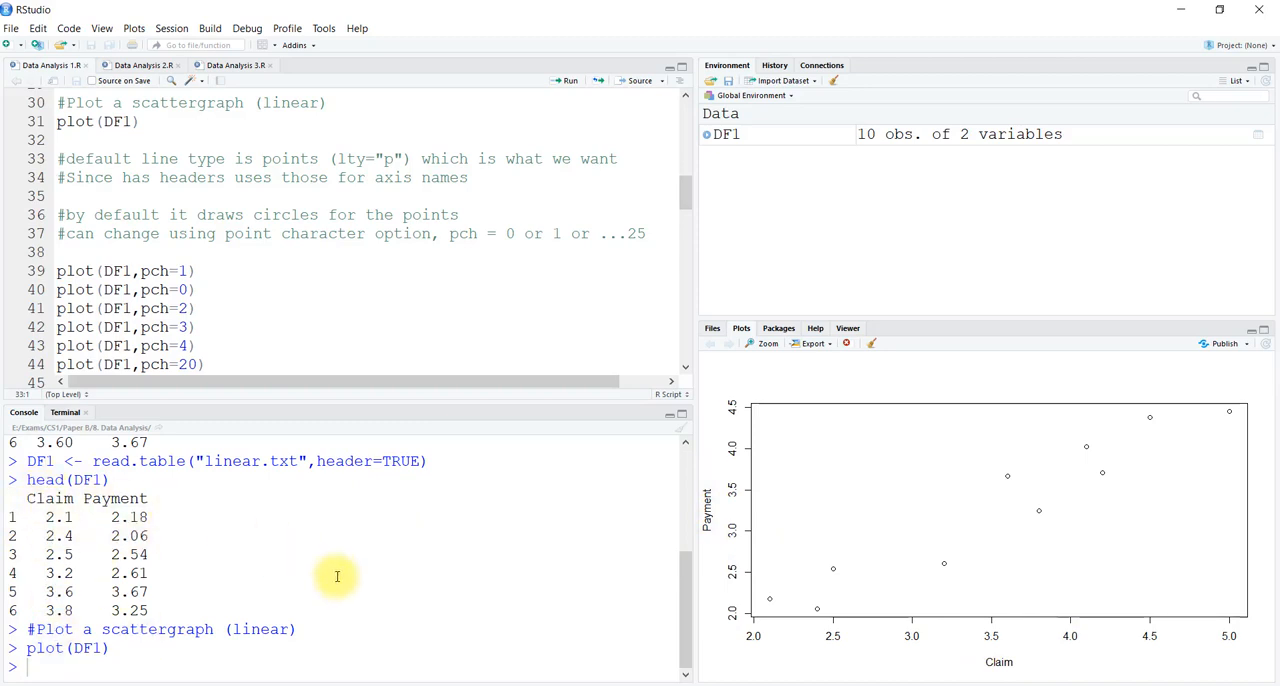
mouse_move(1020, 664)
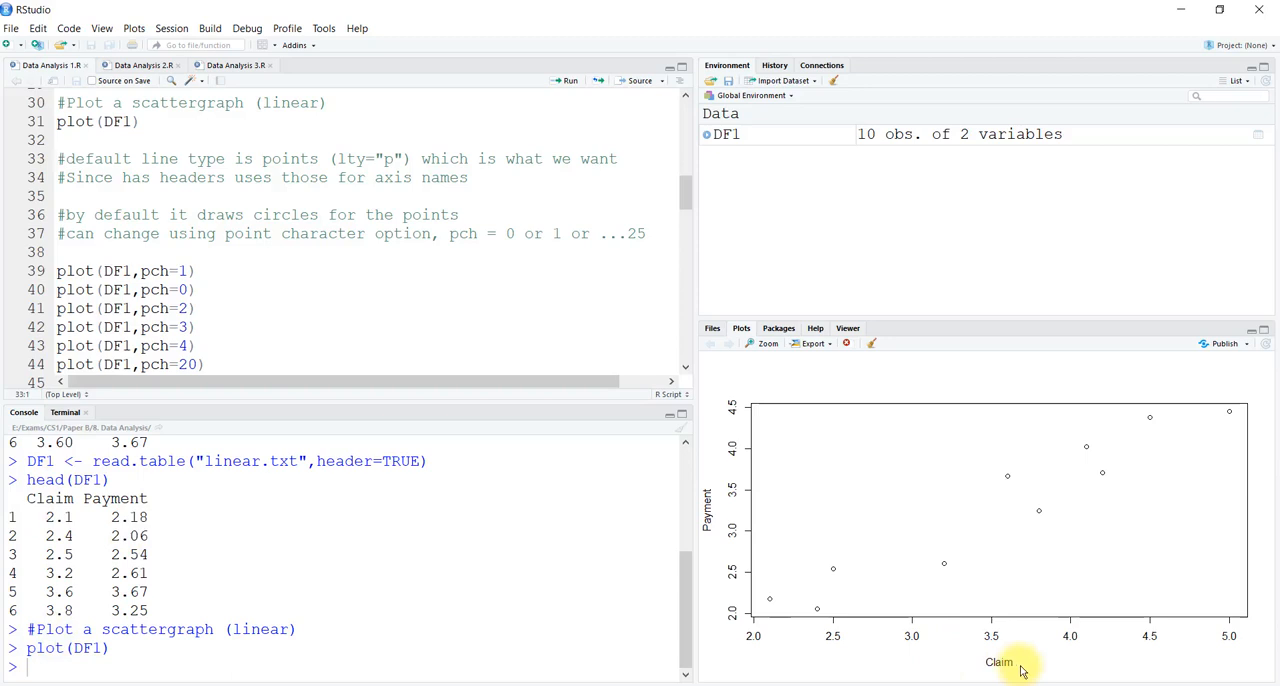
mouse_move(720, 558)
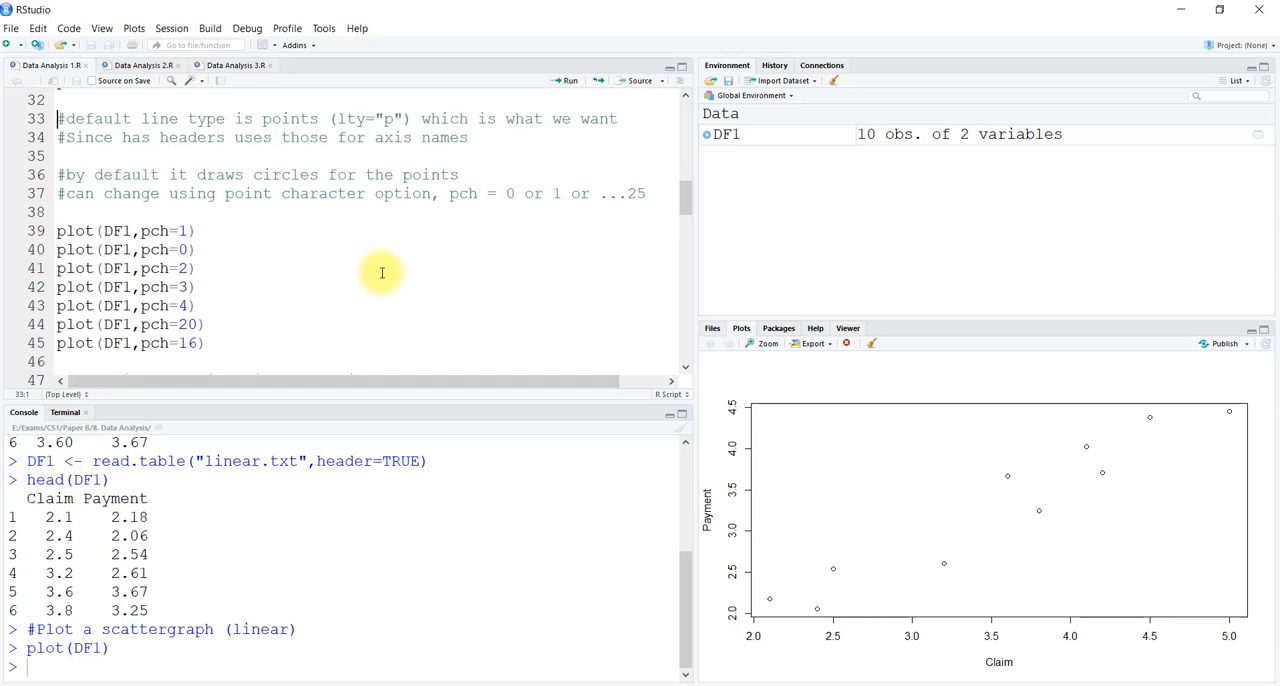
mouse_move(500, 316)
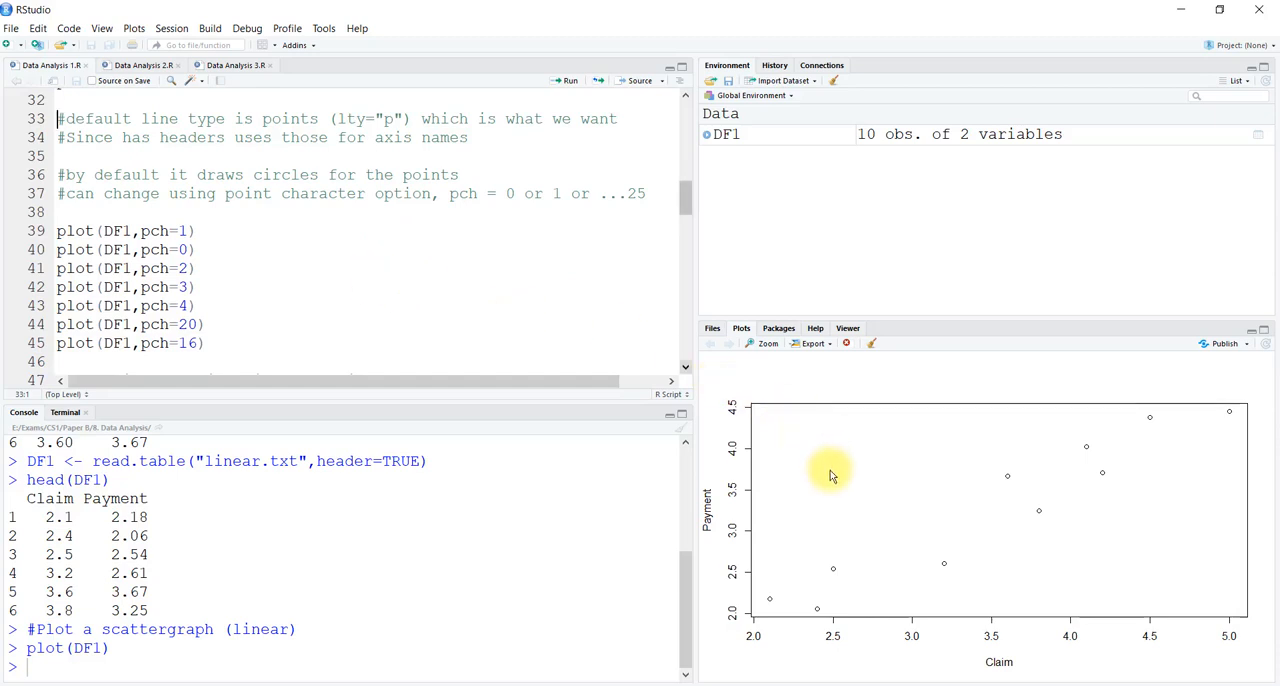
mouse_move(836, 570)
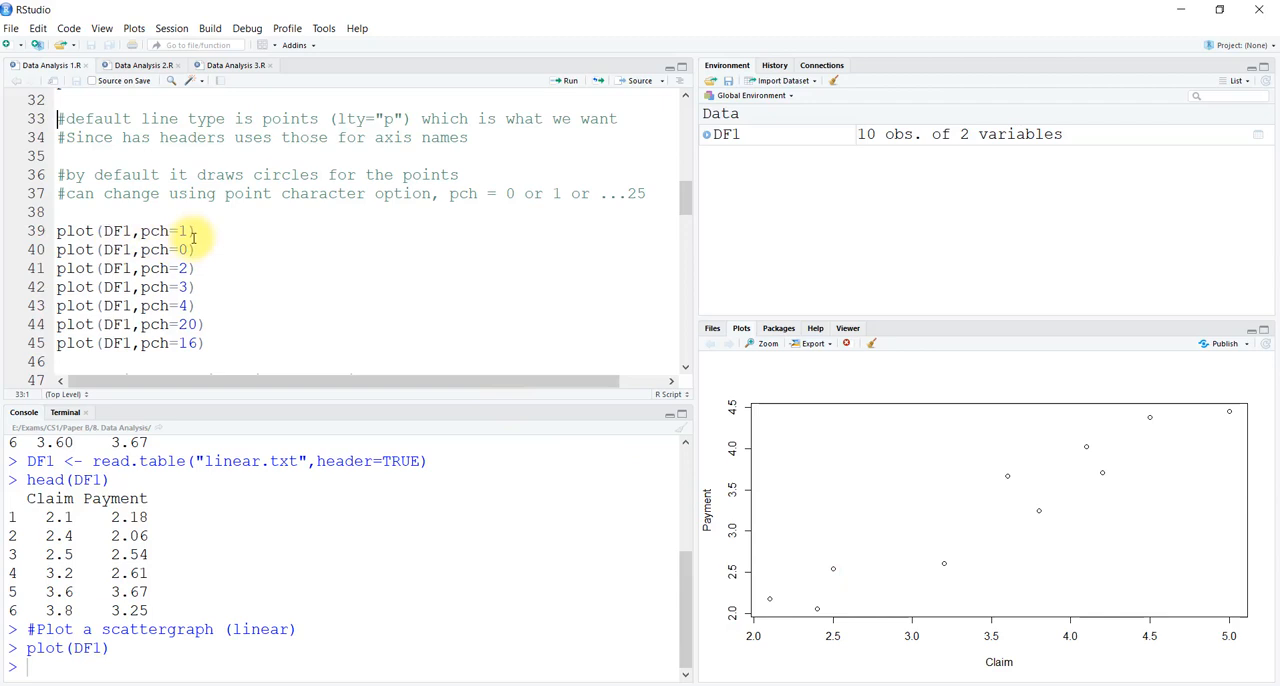
Run the plot(DF1, pch=3) variant to show plus-sign markers.
click(200, 230)
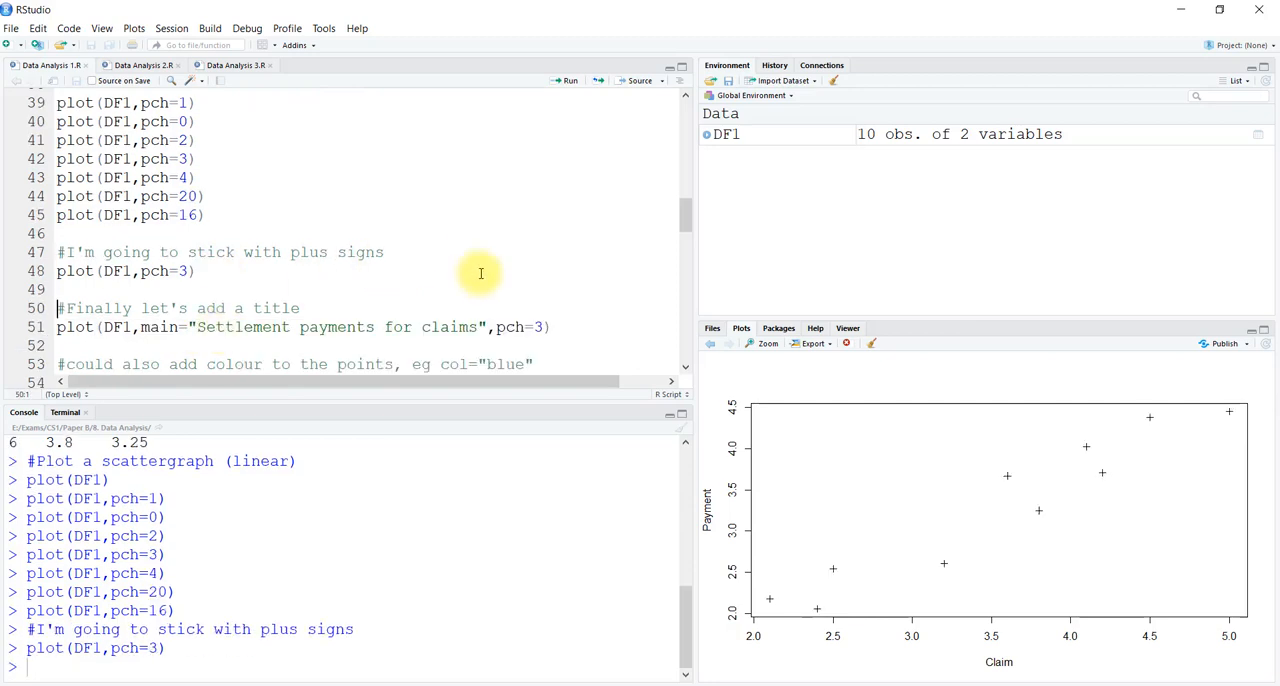
mouse_move(810, 628)
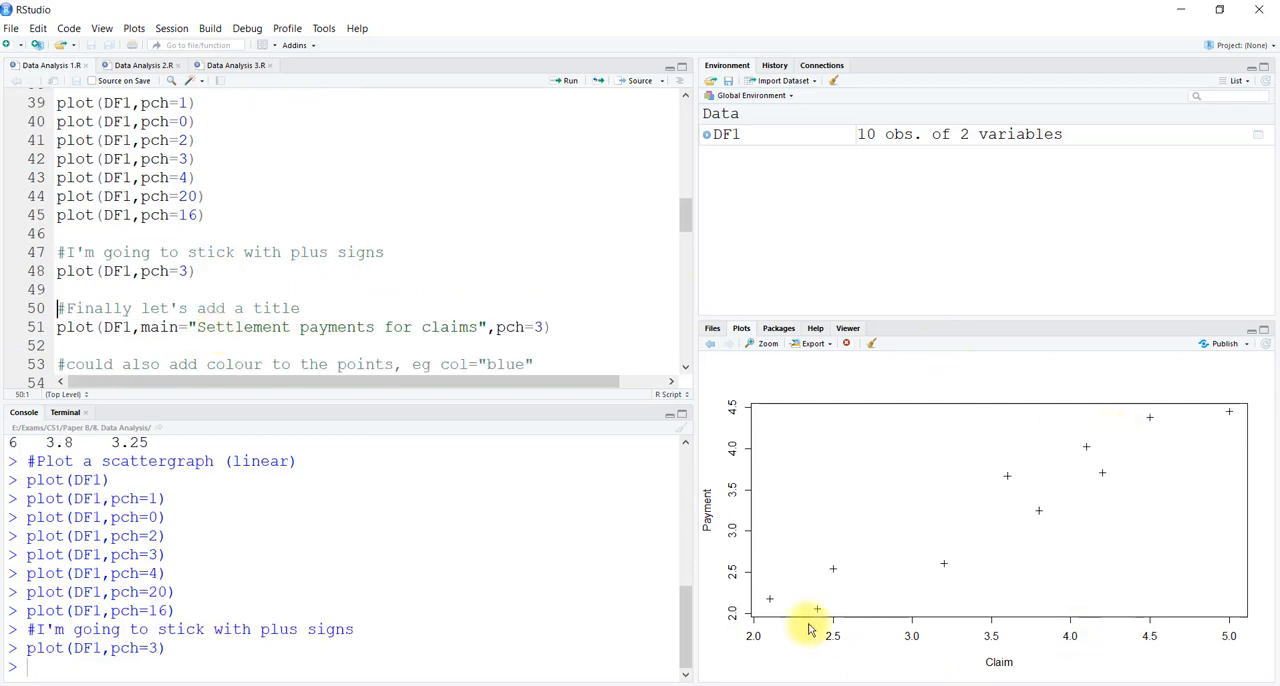
mouse_move(848, 382)
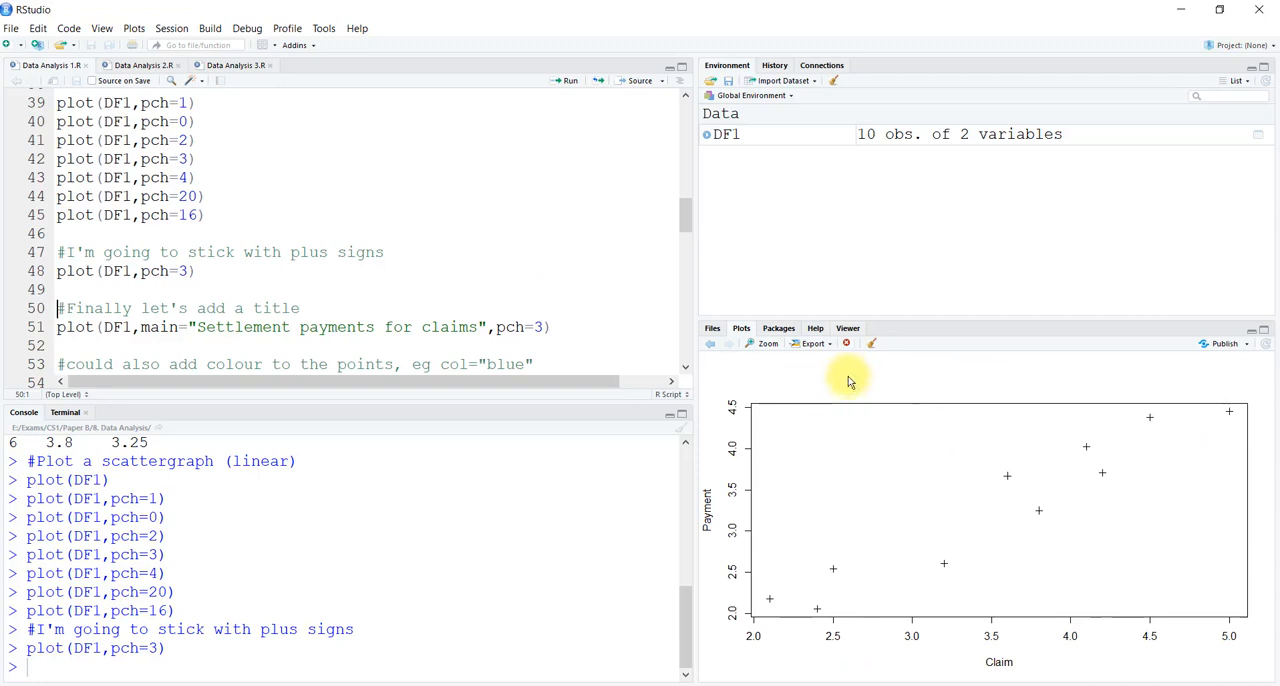
mouse_move(970, 376)
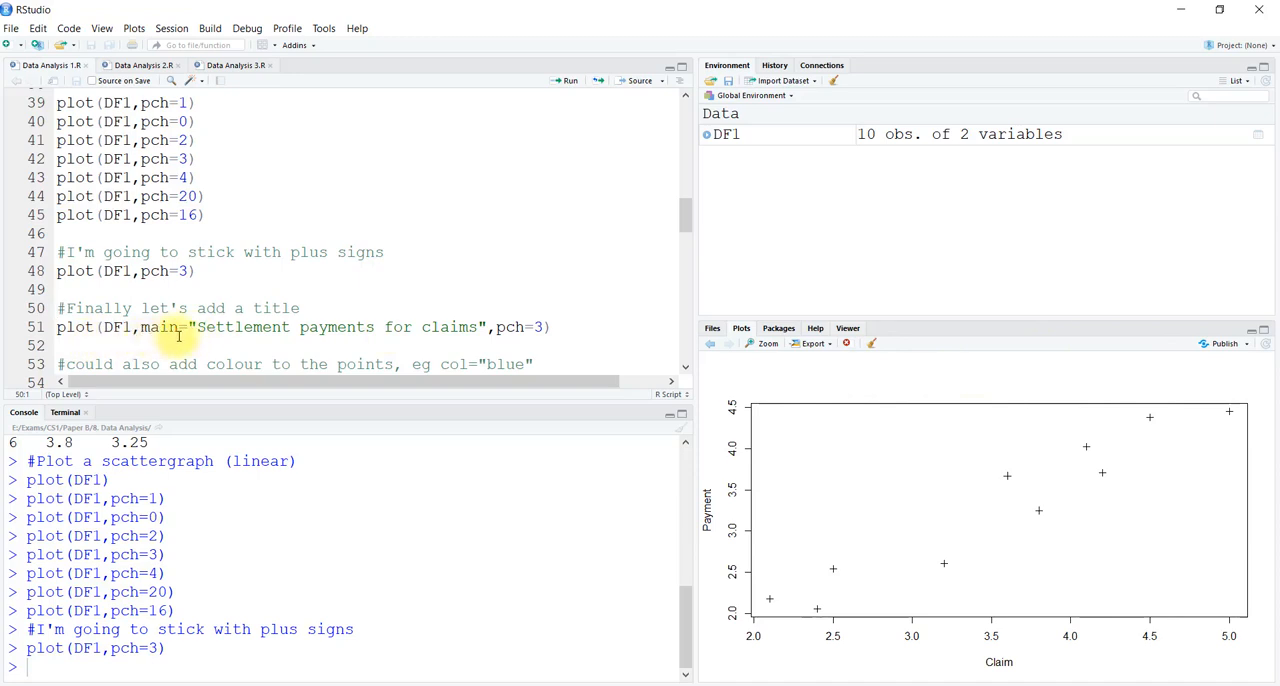
mouse_move(356, 292)
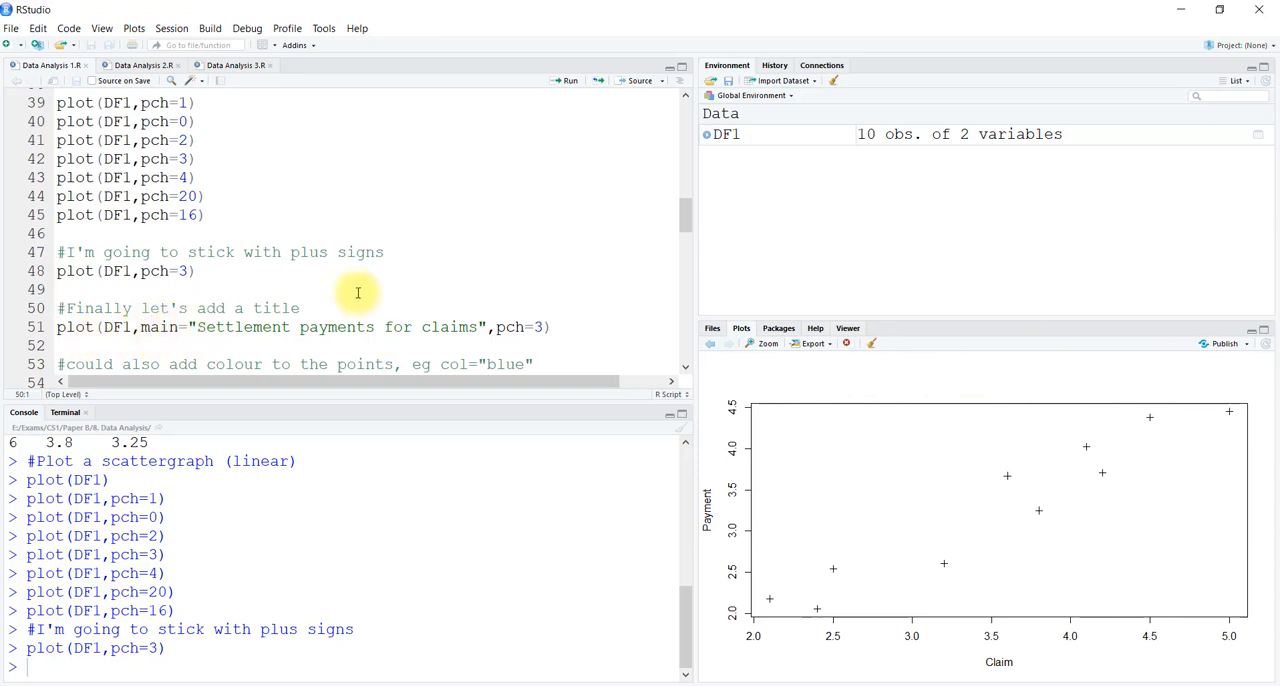
mouse_move(508, 328)
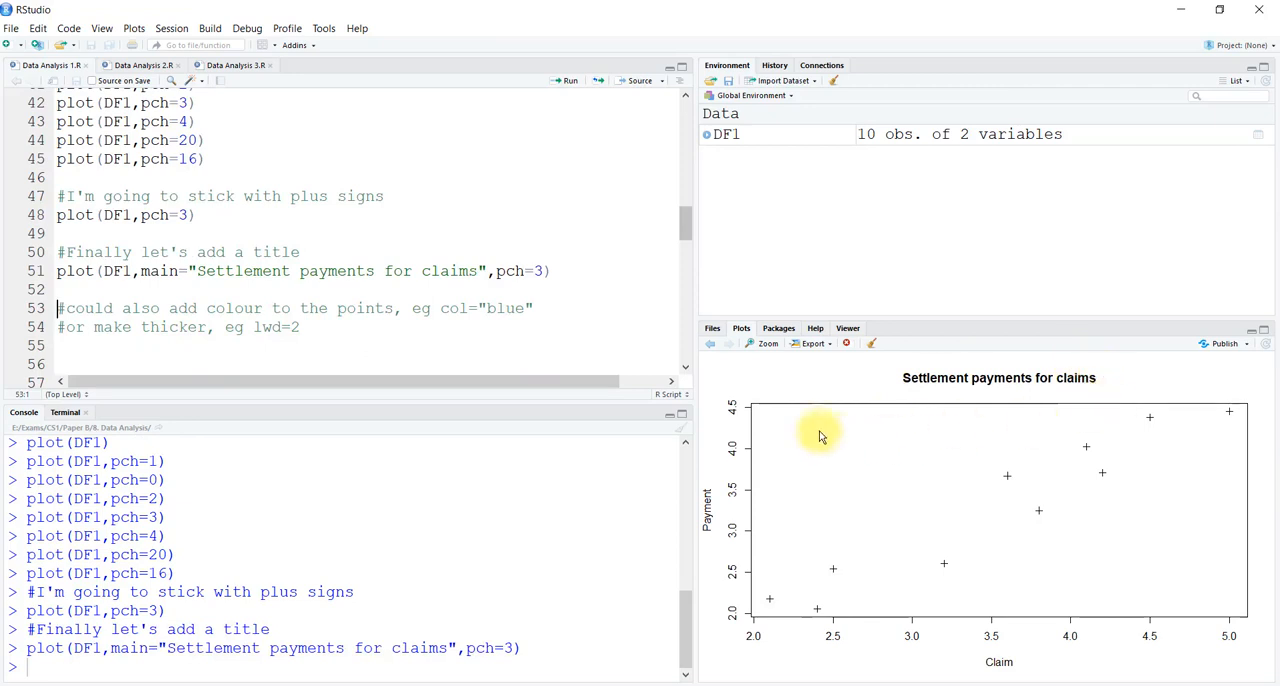
mouse_move(448, 270)
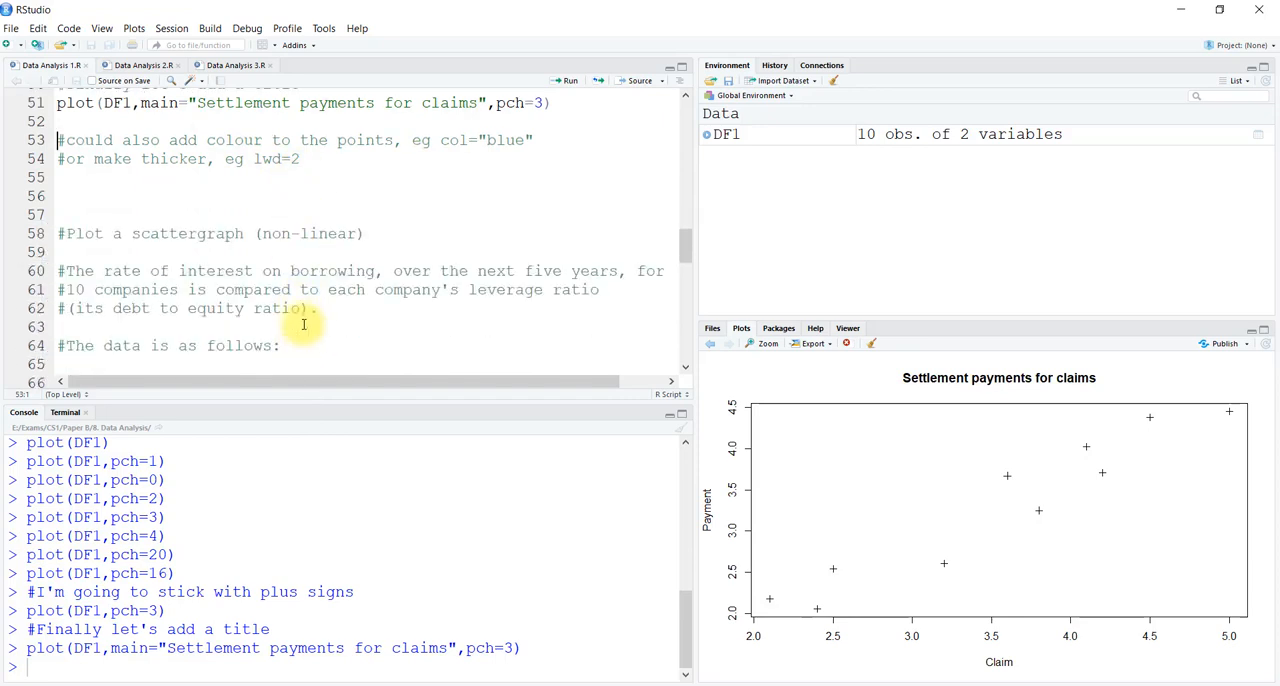
mouse_move(522, 212)
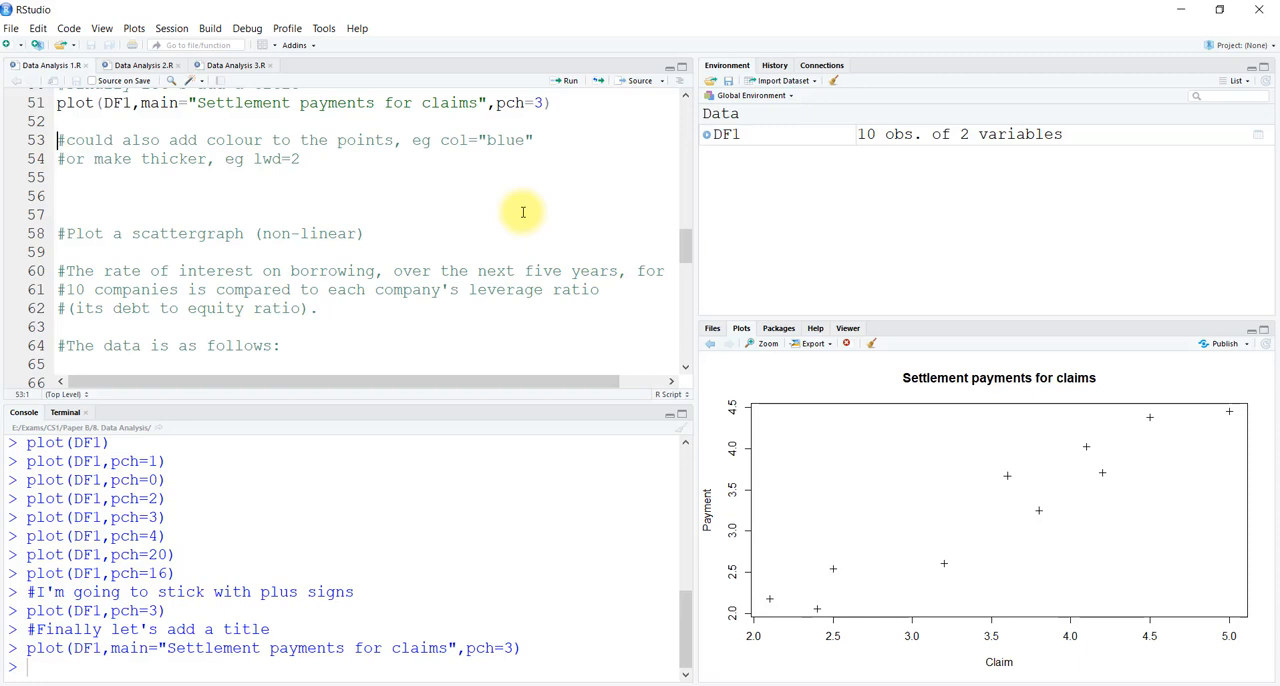
mouse_move(496, 256)
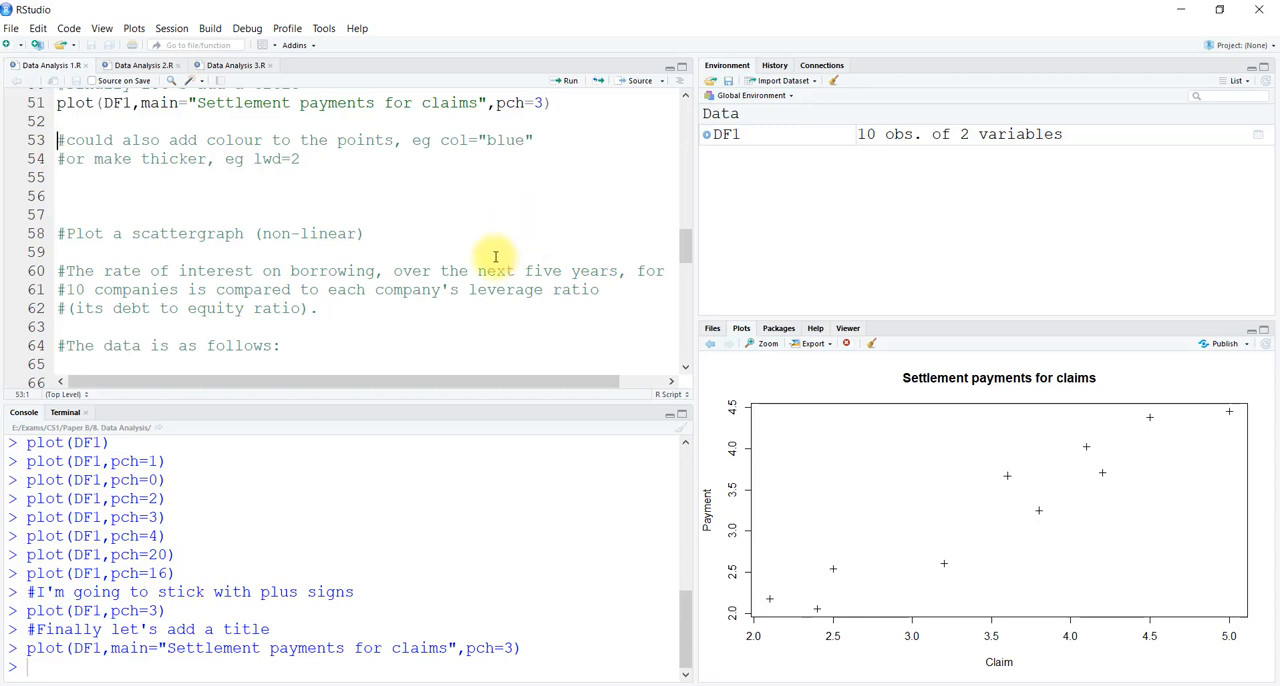
scroll(down, 3)
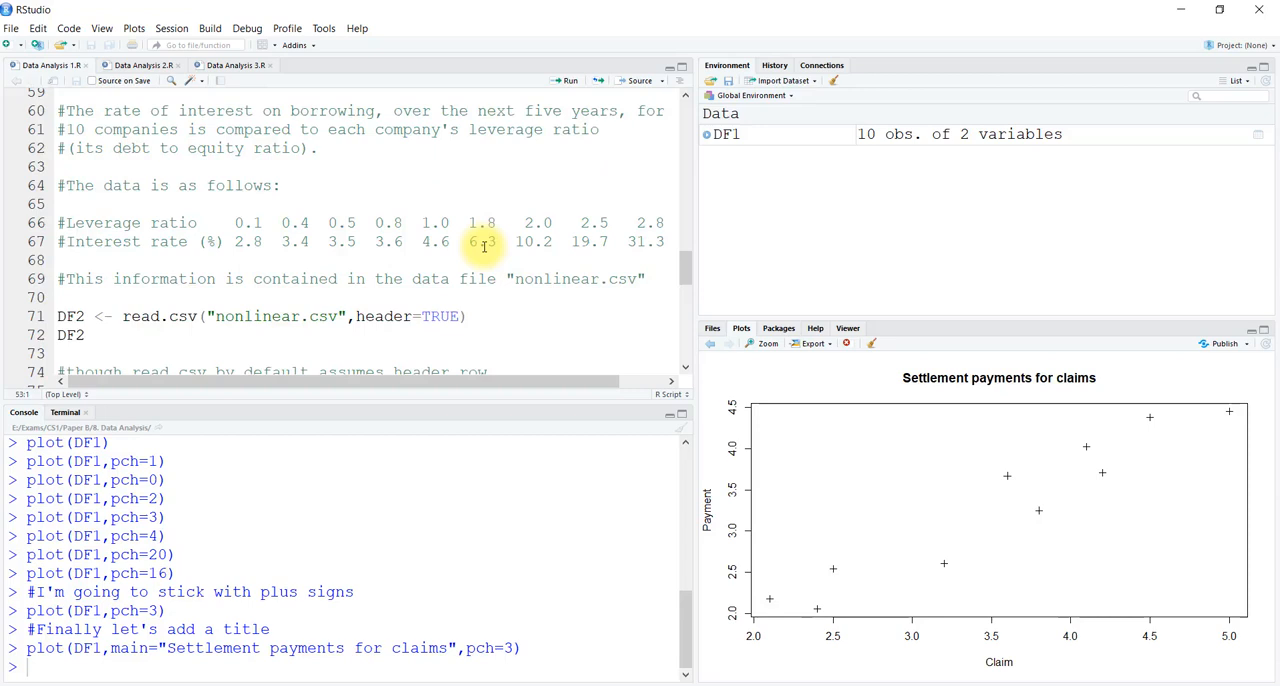
mouse_move(424, 180)
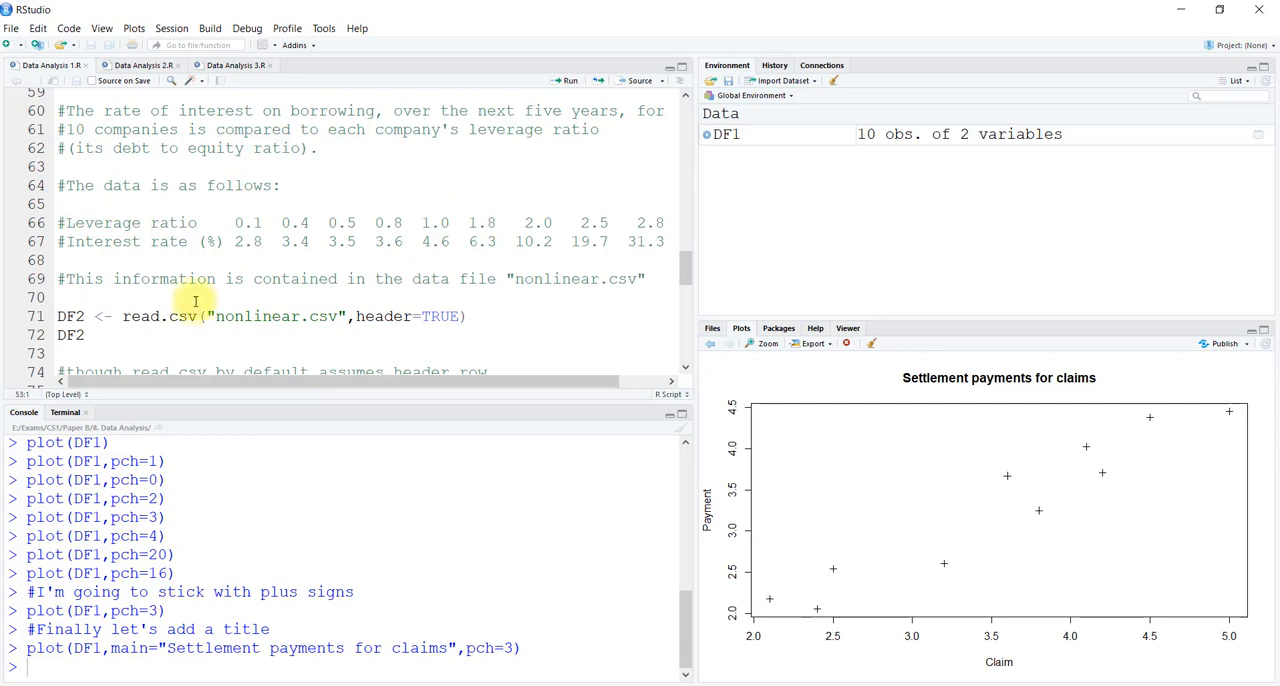
mouse_move(484, 308)
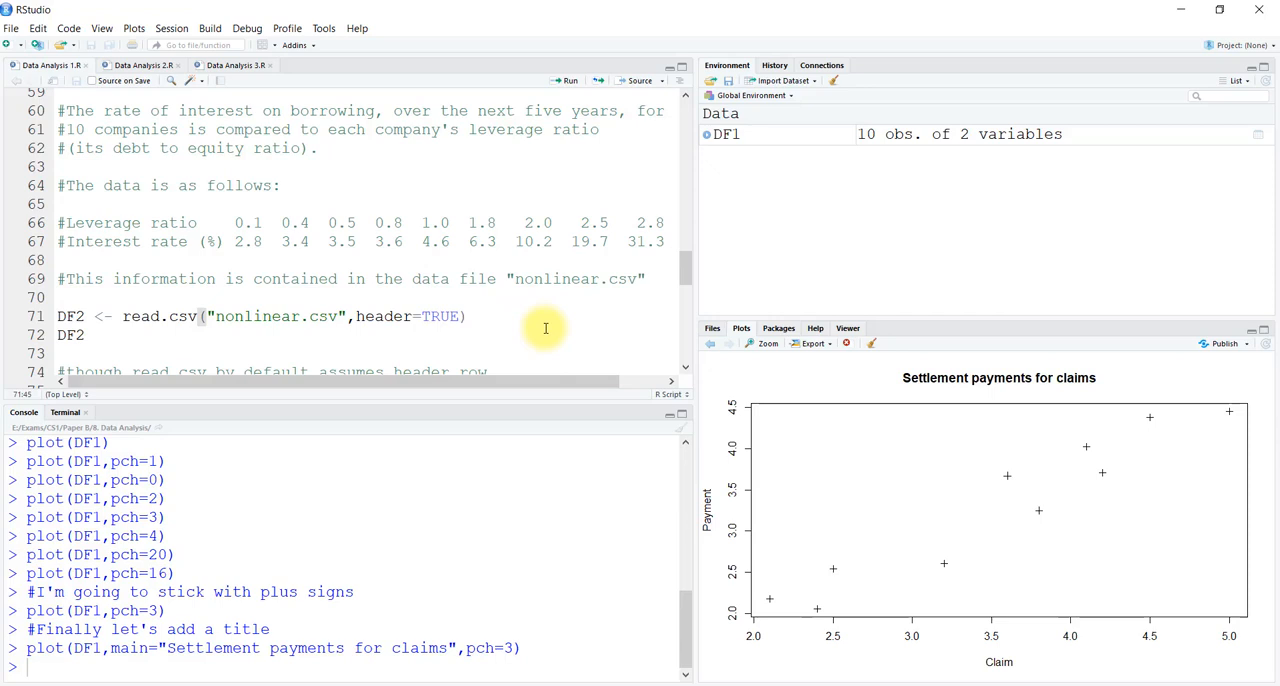
mouse_move(404, 290)
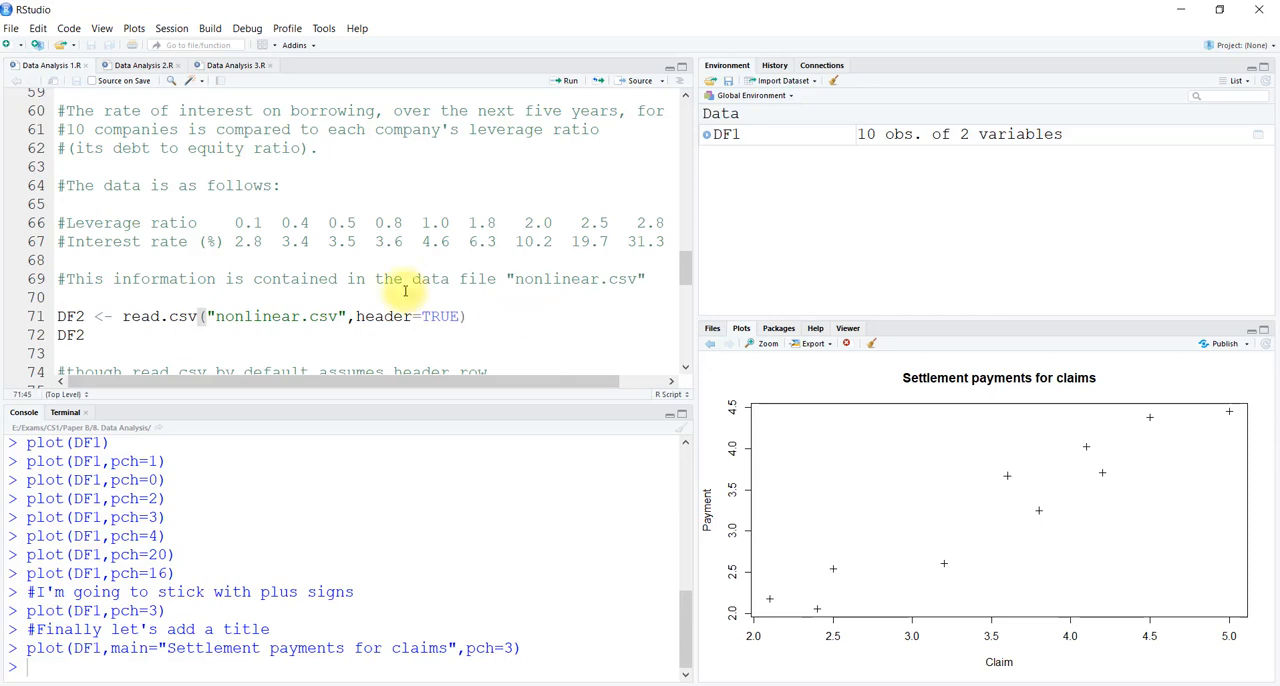
mouse_move(224, 336)
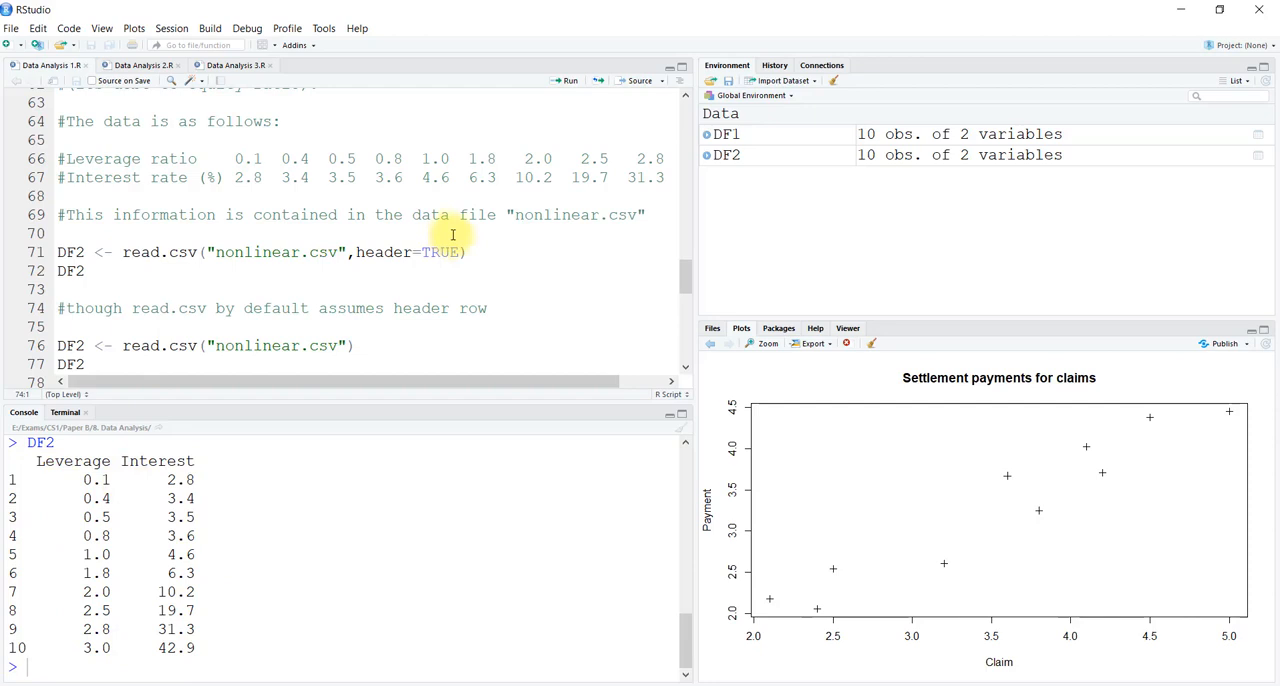
mouse_move(480, 352)
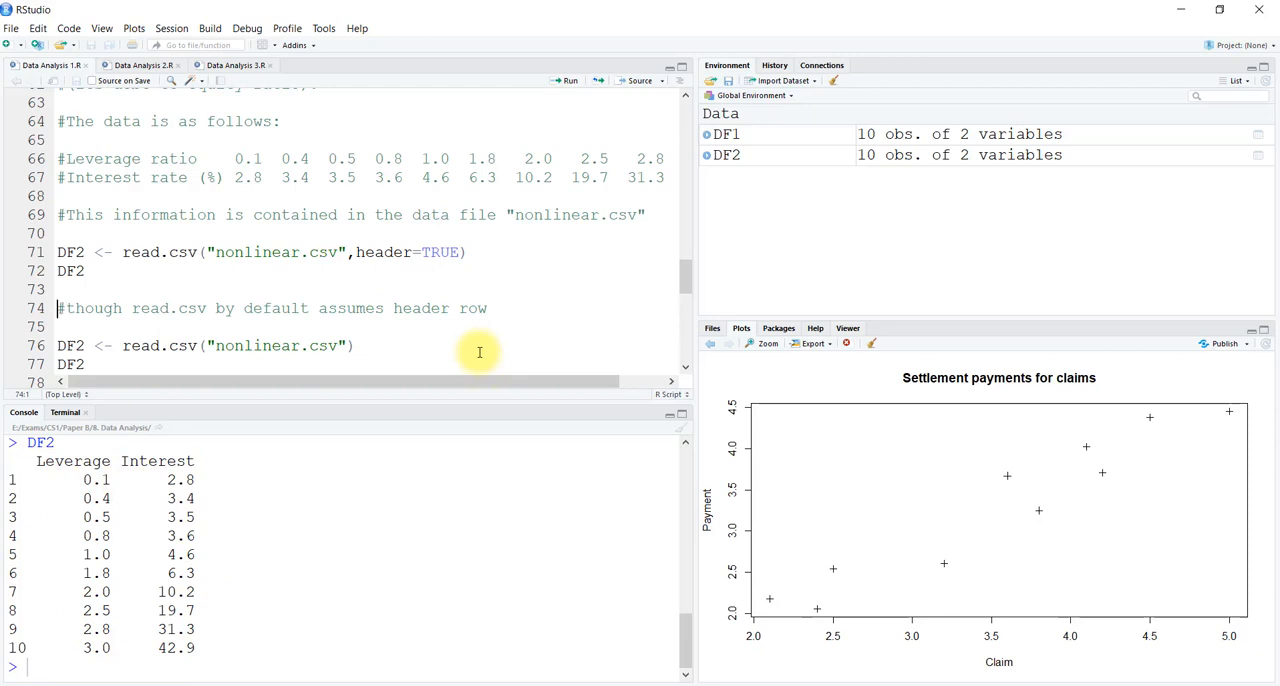
mouse_move(448, 348)
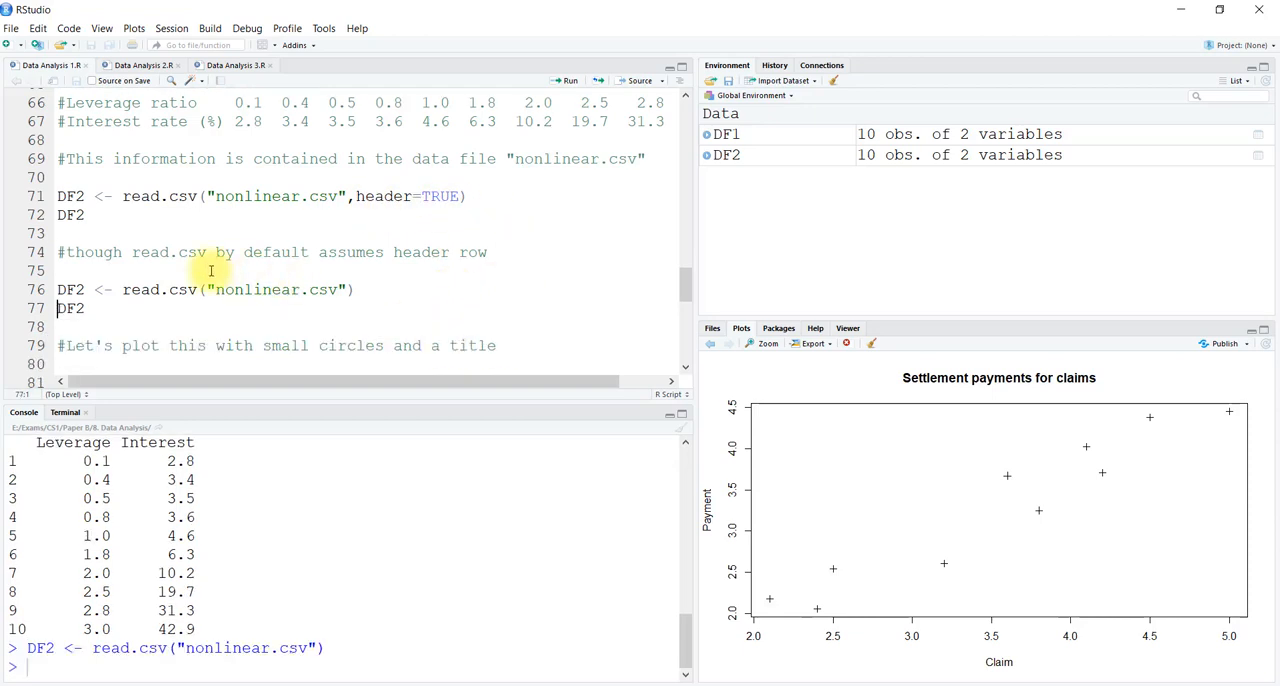
mouse_move(398, 296)
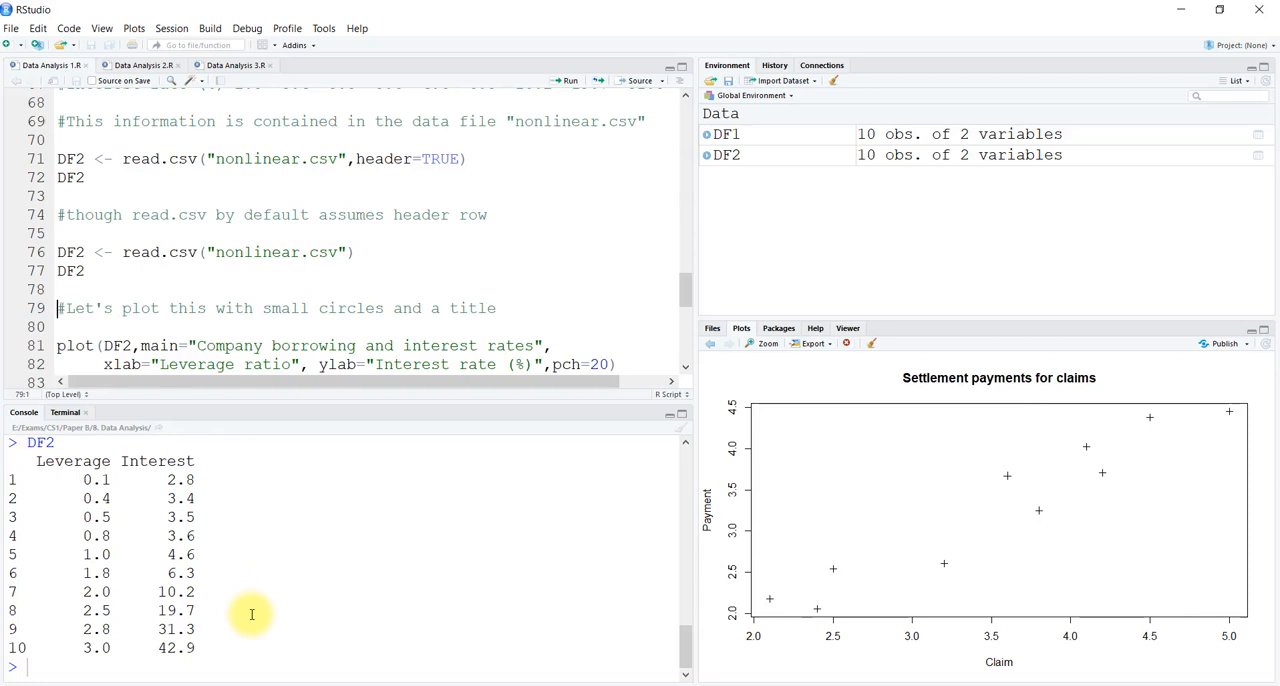
mouse_move(376, 504)
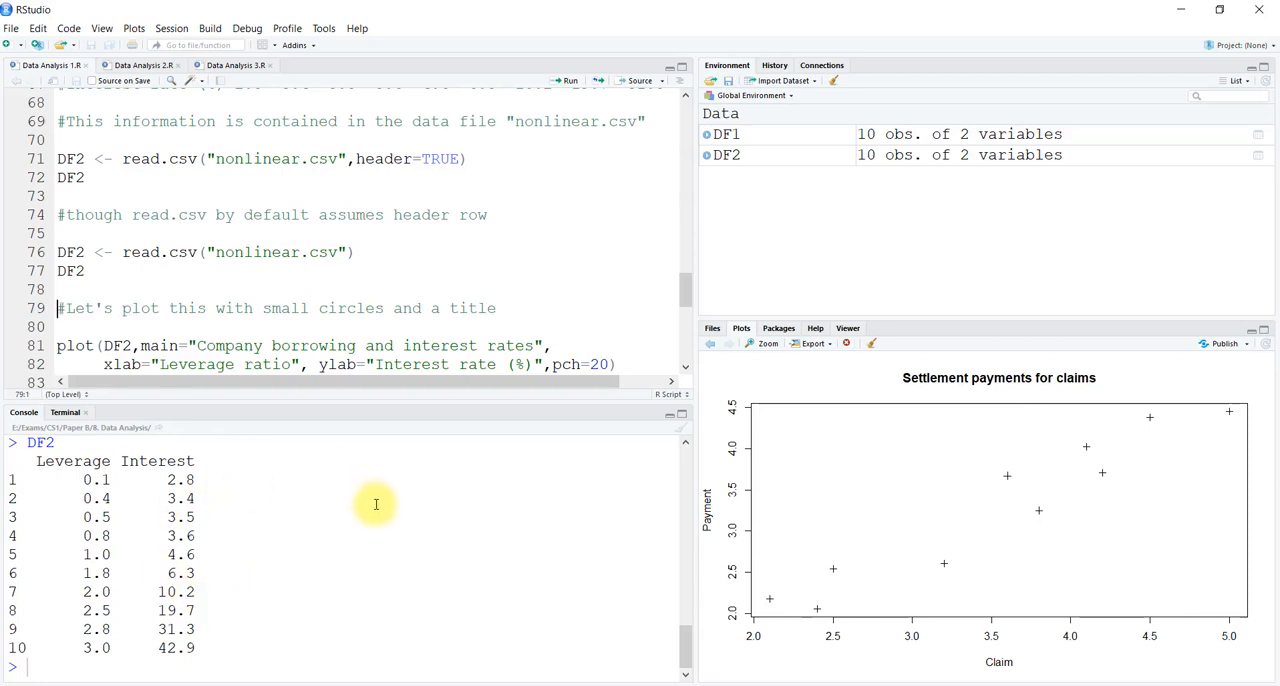
mouse_move(512, 292)
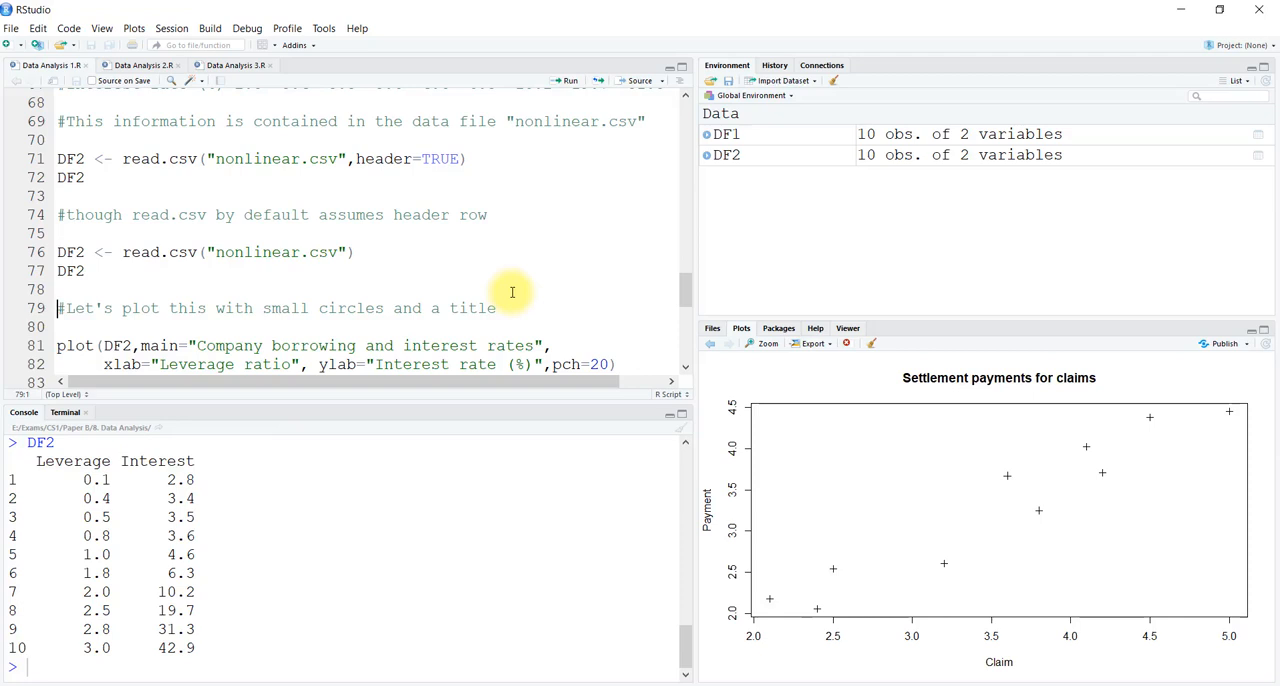
Scroll to the read.csv("nonlinear.csv") lines that build DF2.
scroll(down, 3)
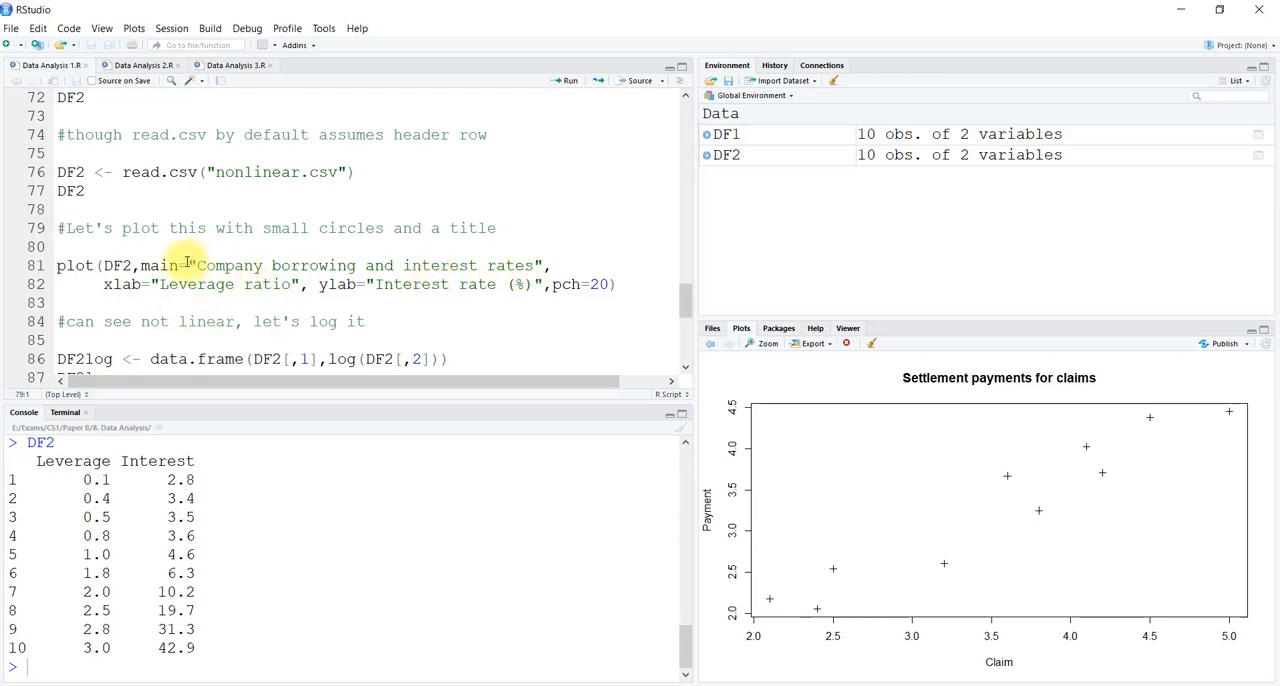
mouse_move(548, 264)
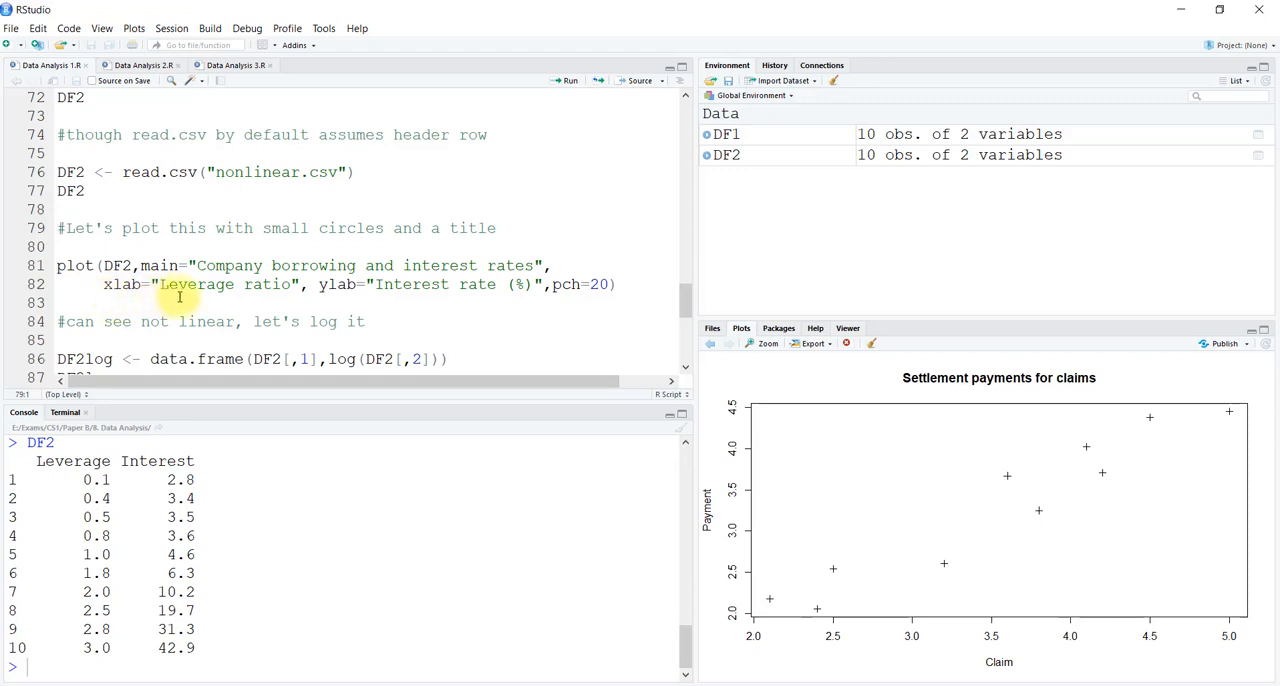
mouse_move(126, 444)
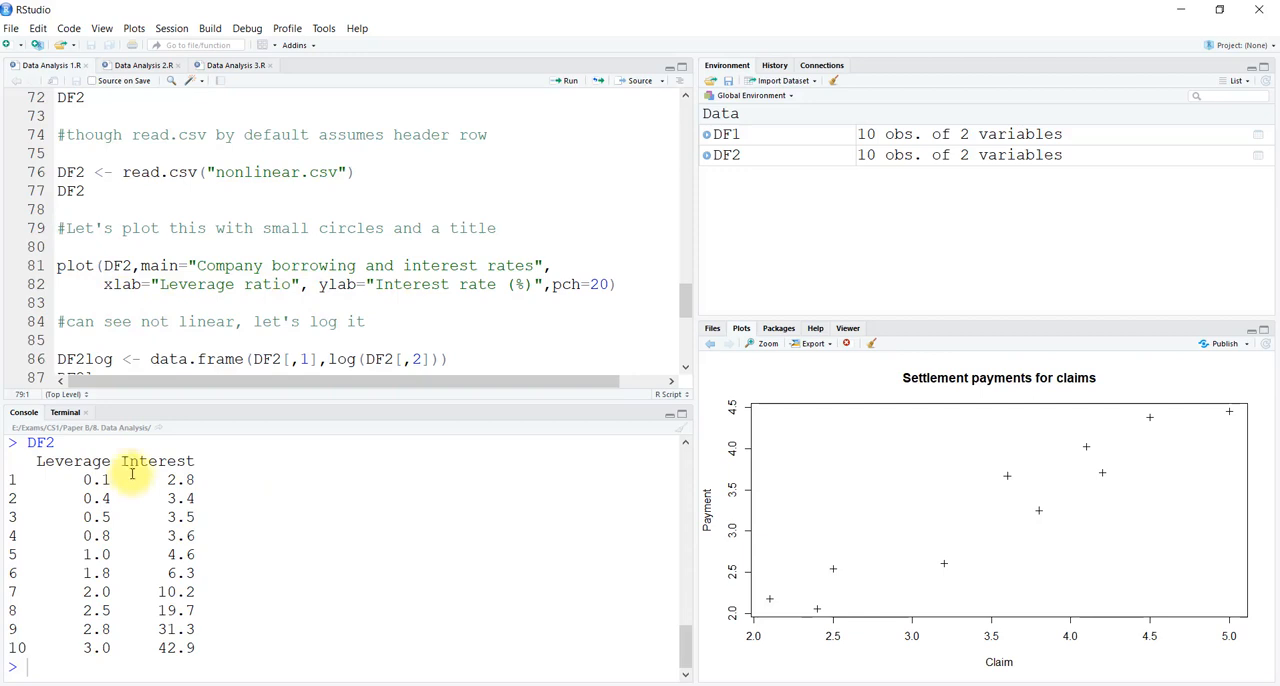
mouse_move(140, 446)
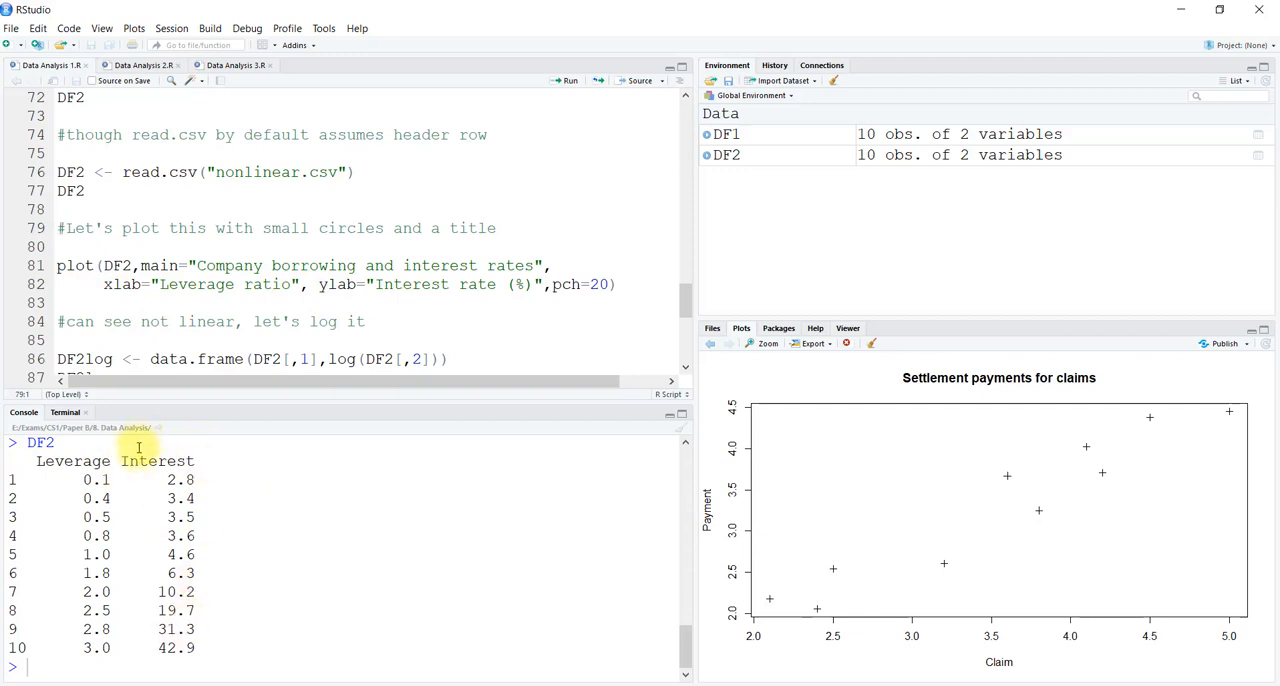
mouse_move(312, 320)
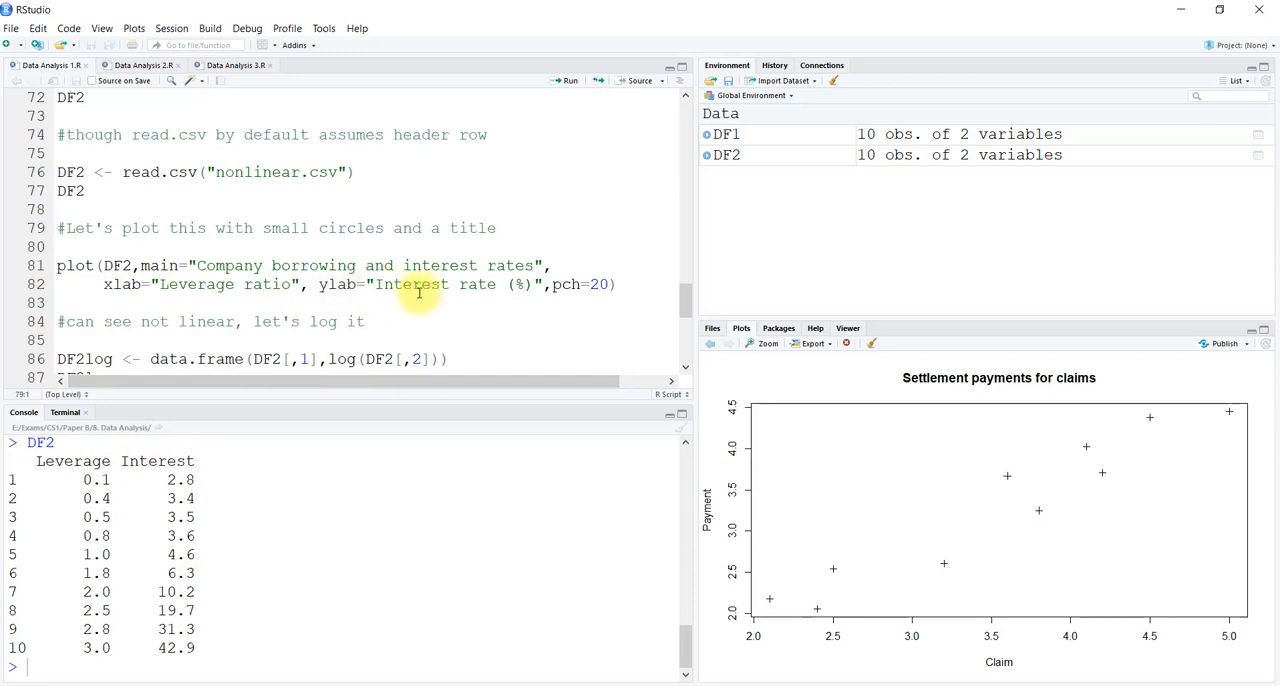
mouse_move(528, 324)
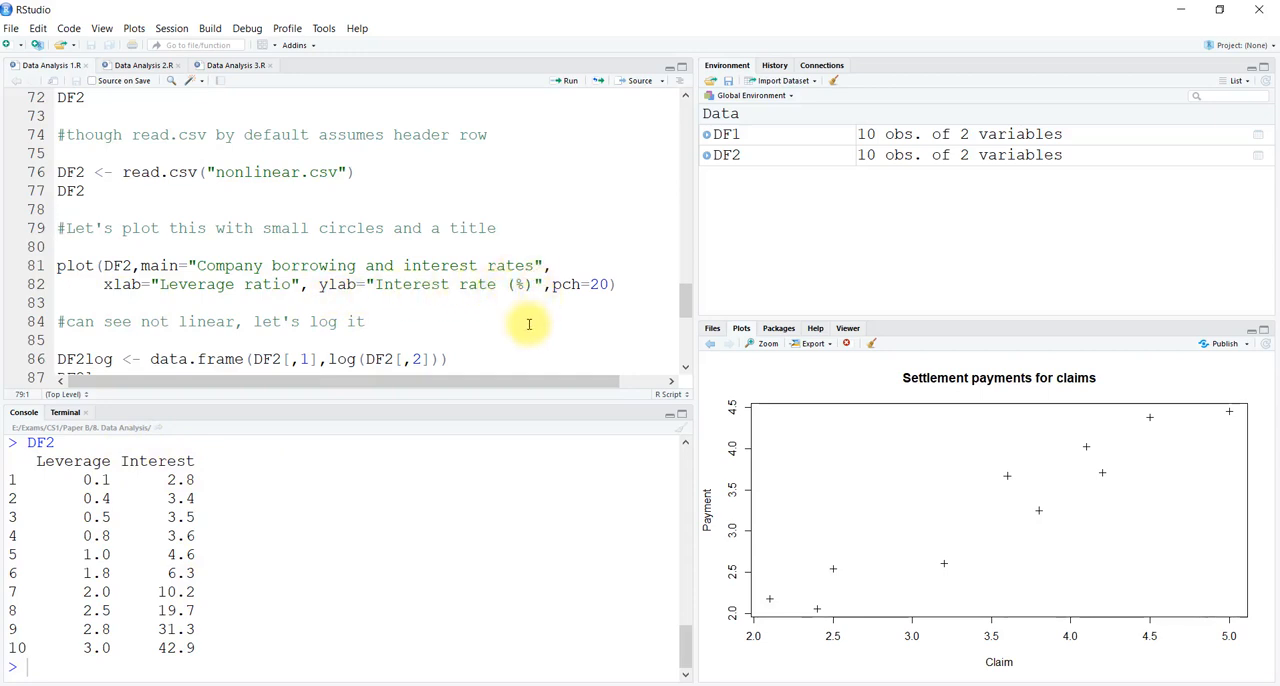
mouse_move(520, 264)
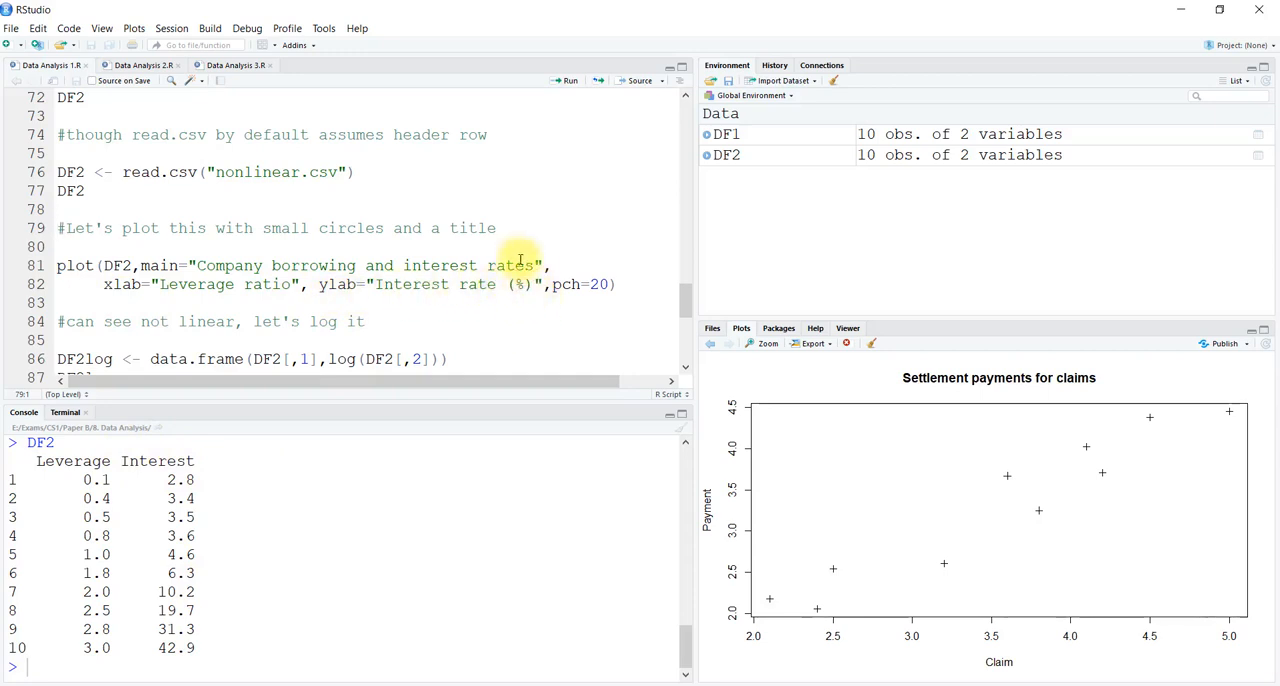
Place the caret on the plot(DF2, main=...) command to run next.
click(612, 284)
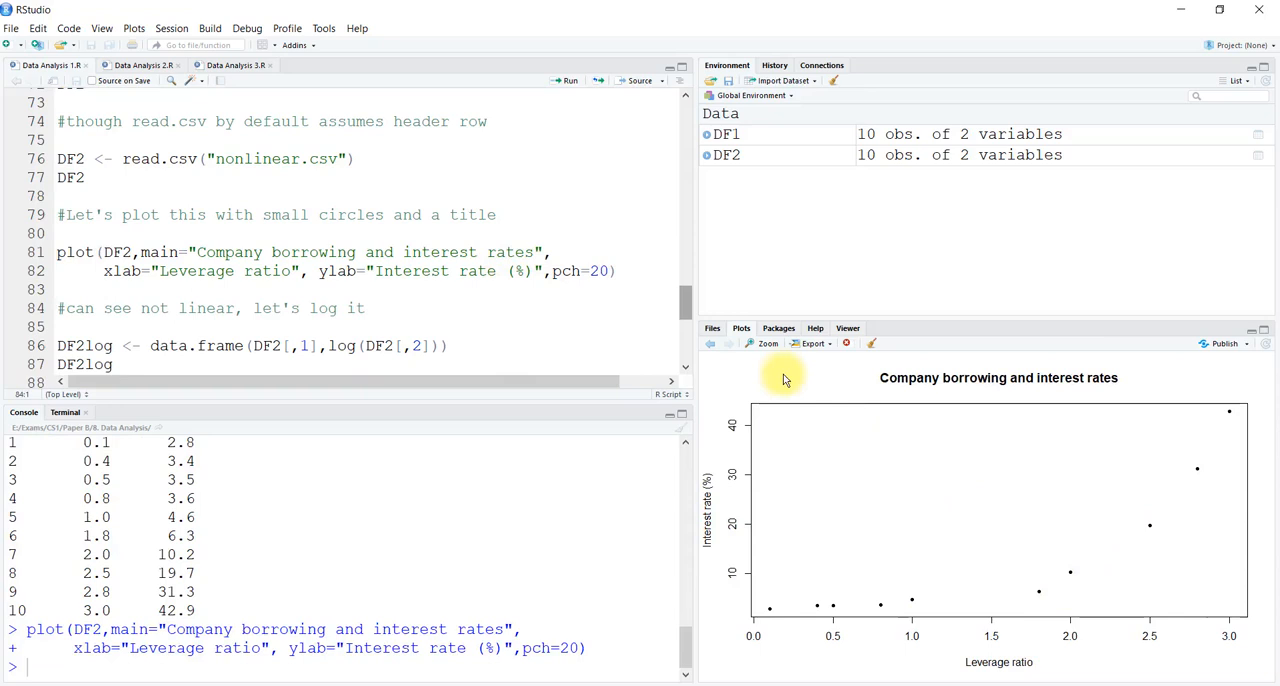
mouse_move(978, 610)
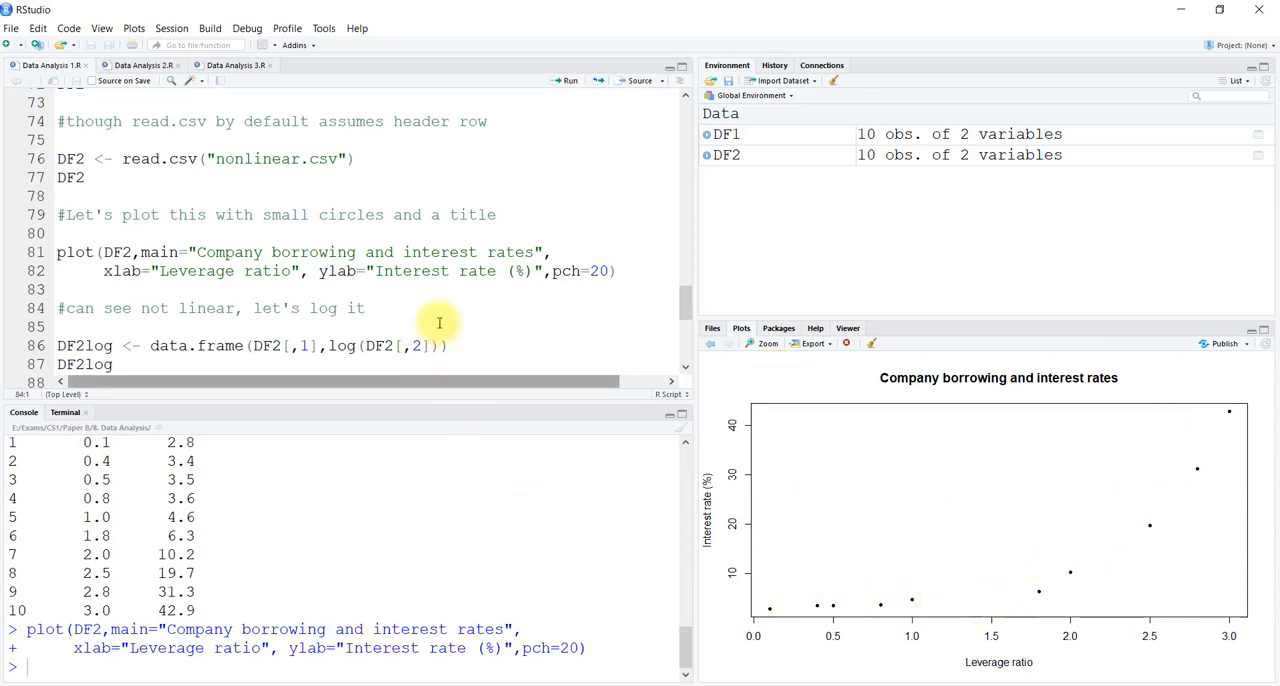
Run the line creating DF2log pairing Leverage with log interest rates.
scroll(down, 3)
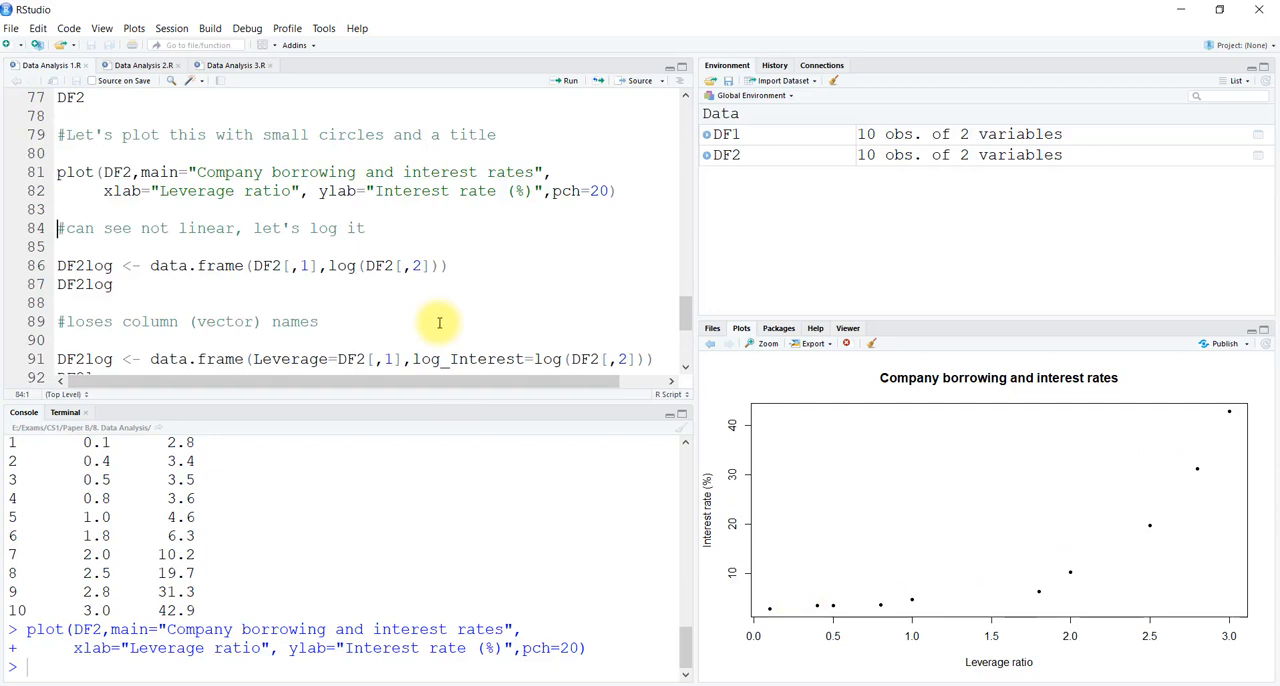
mouse_move(280, 288)
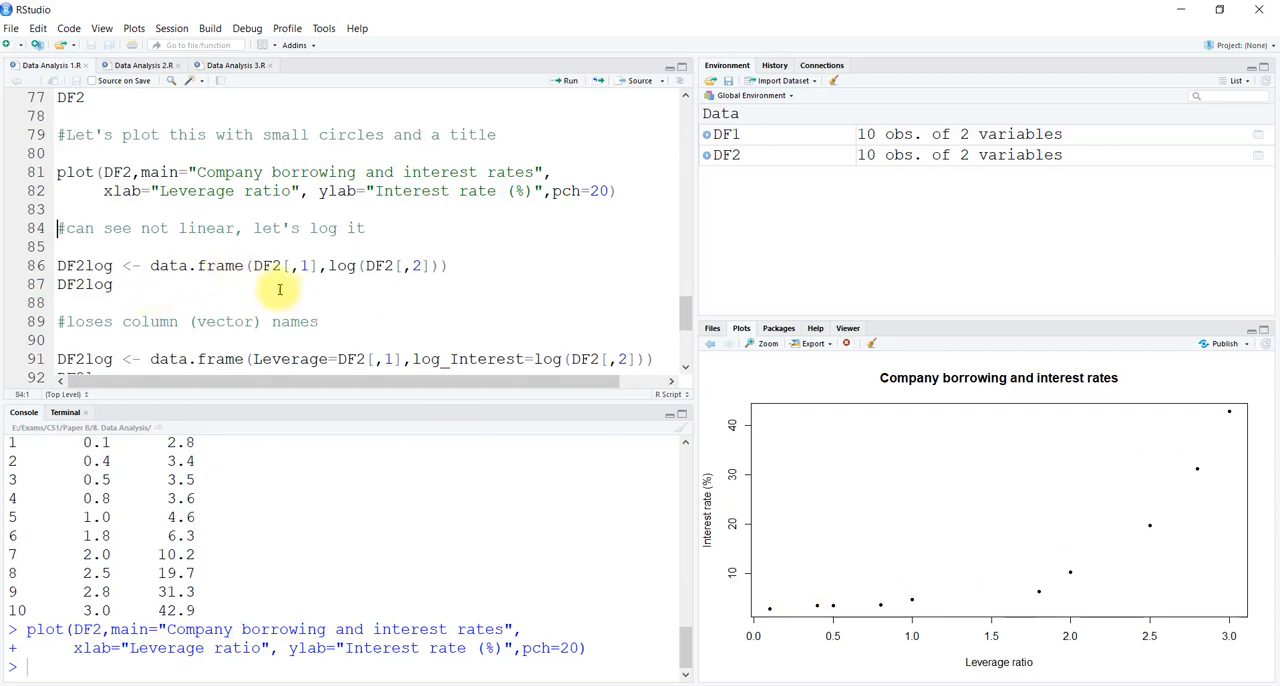
mouse_move(144, 496)
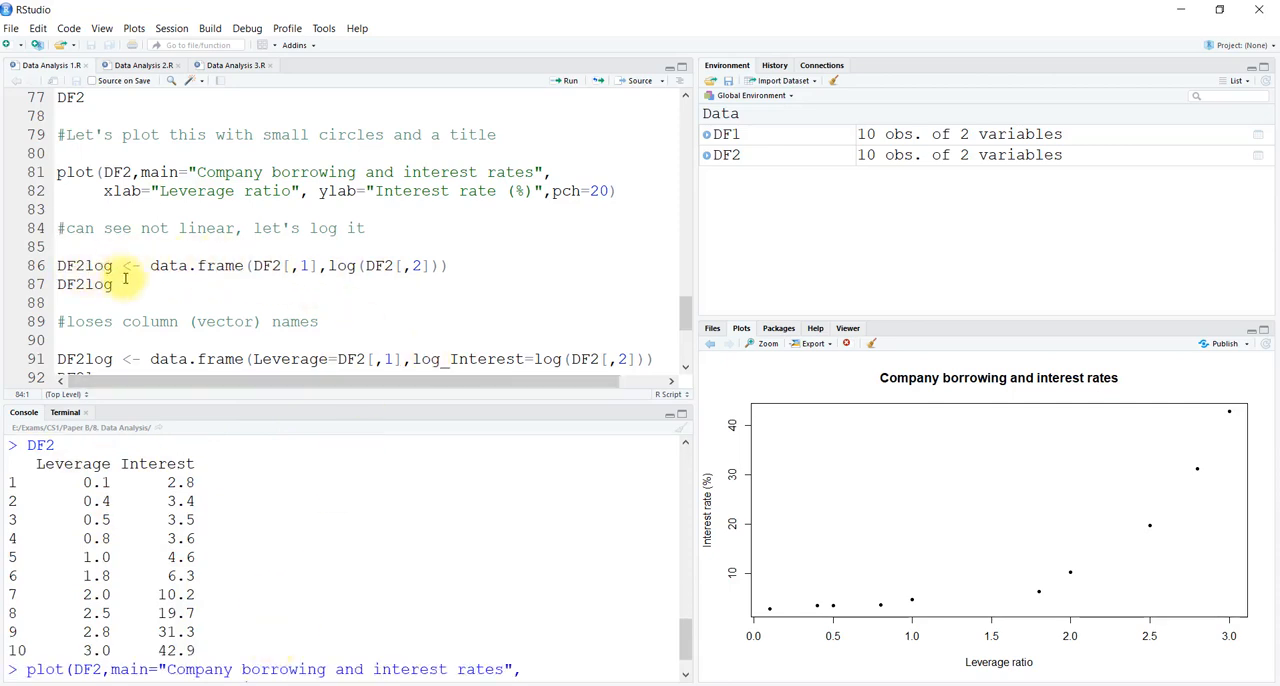
key(Return)
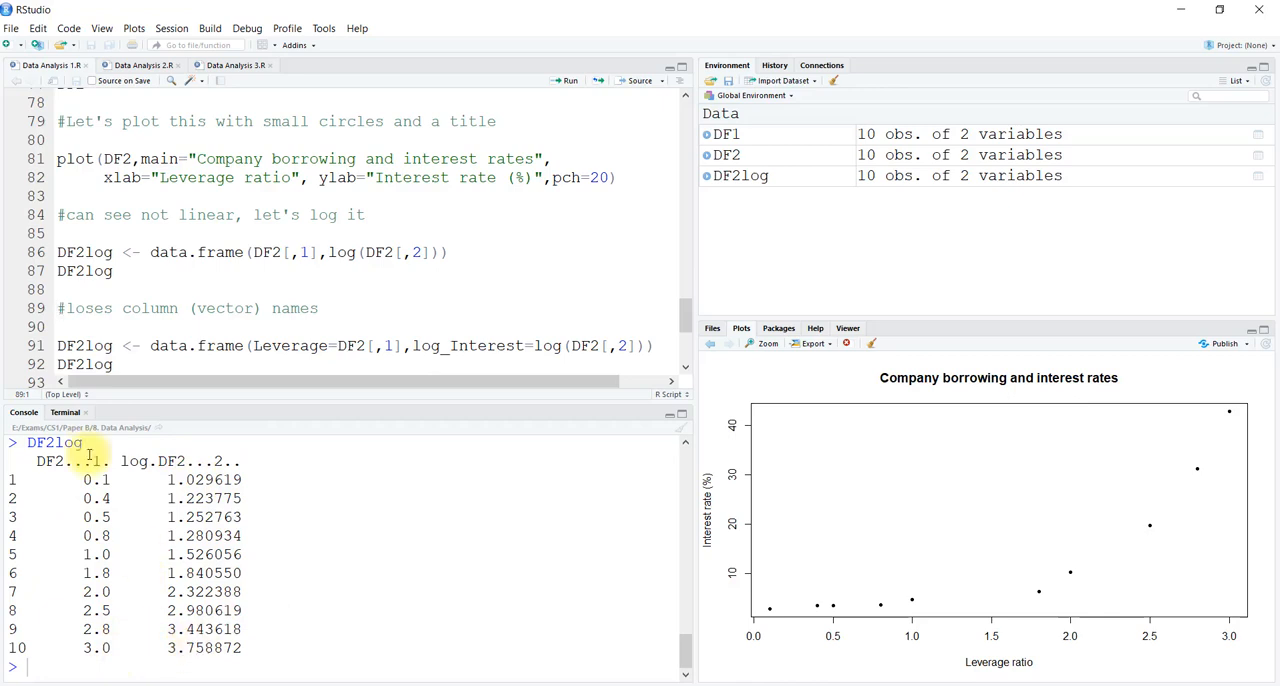
mouse_move(272, 478)
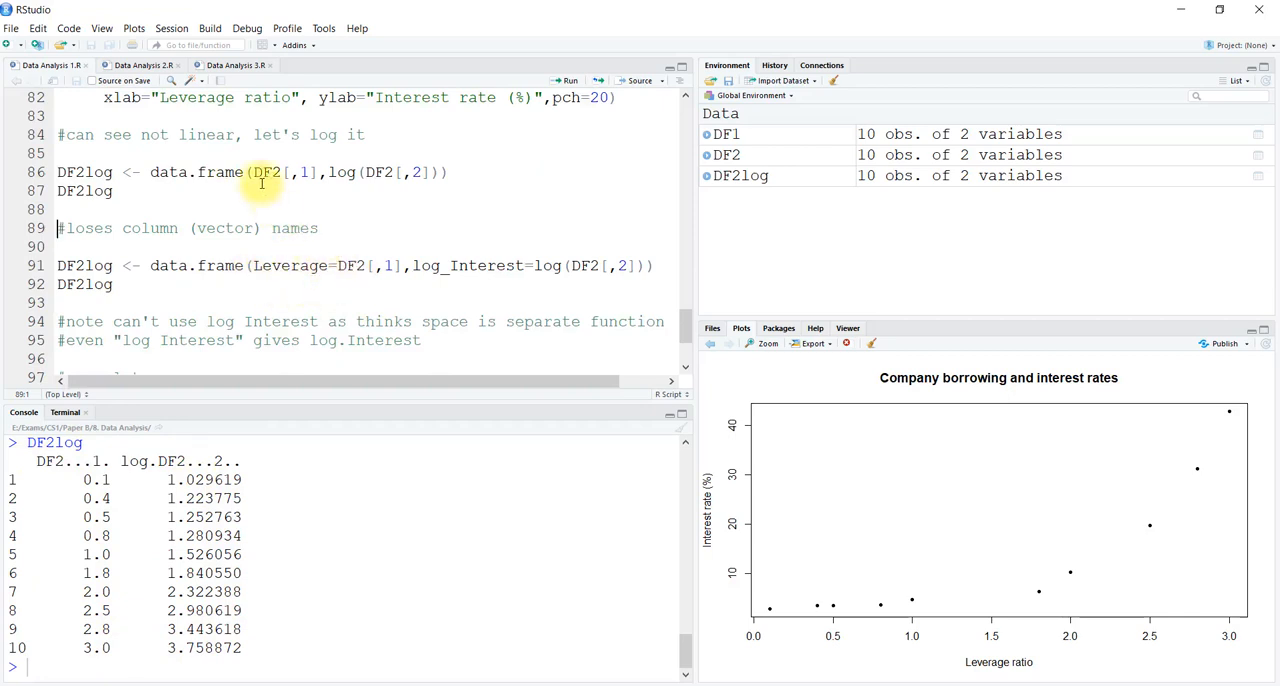
mouse_move(260, 300)
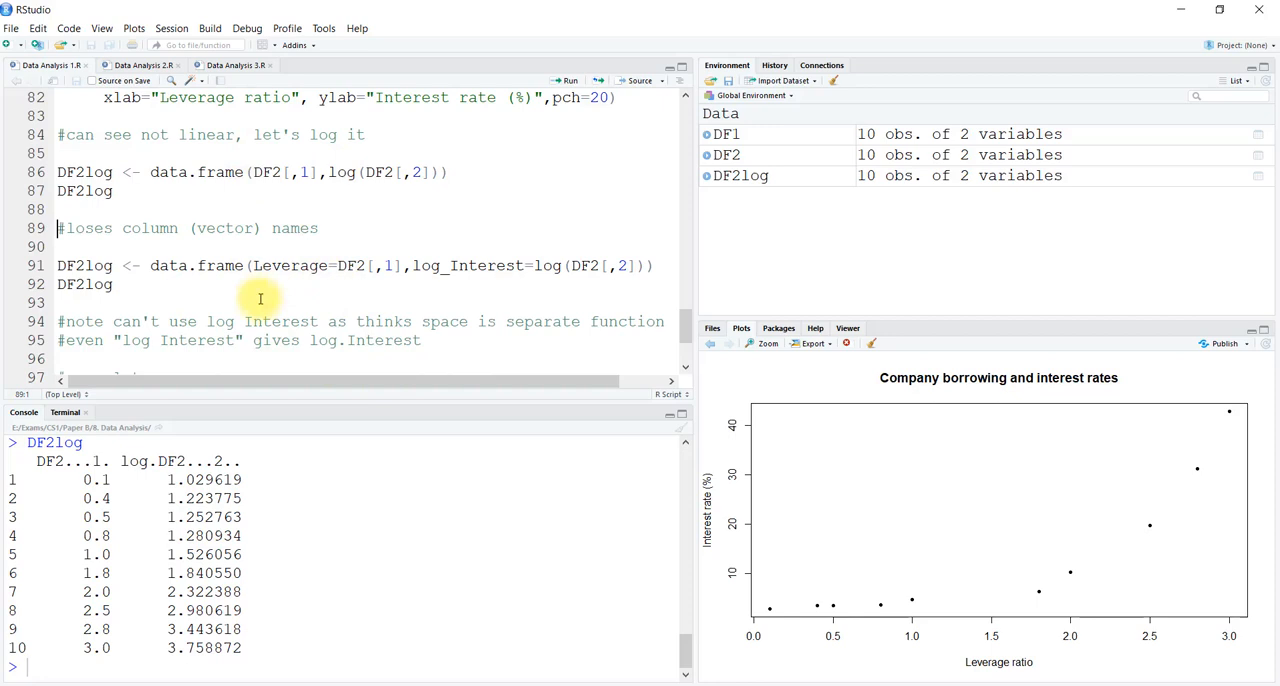
mouse_move(318, 264)
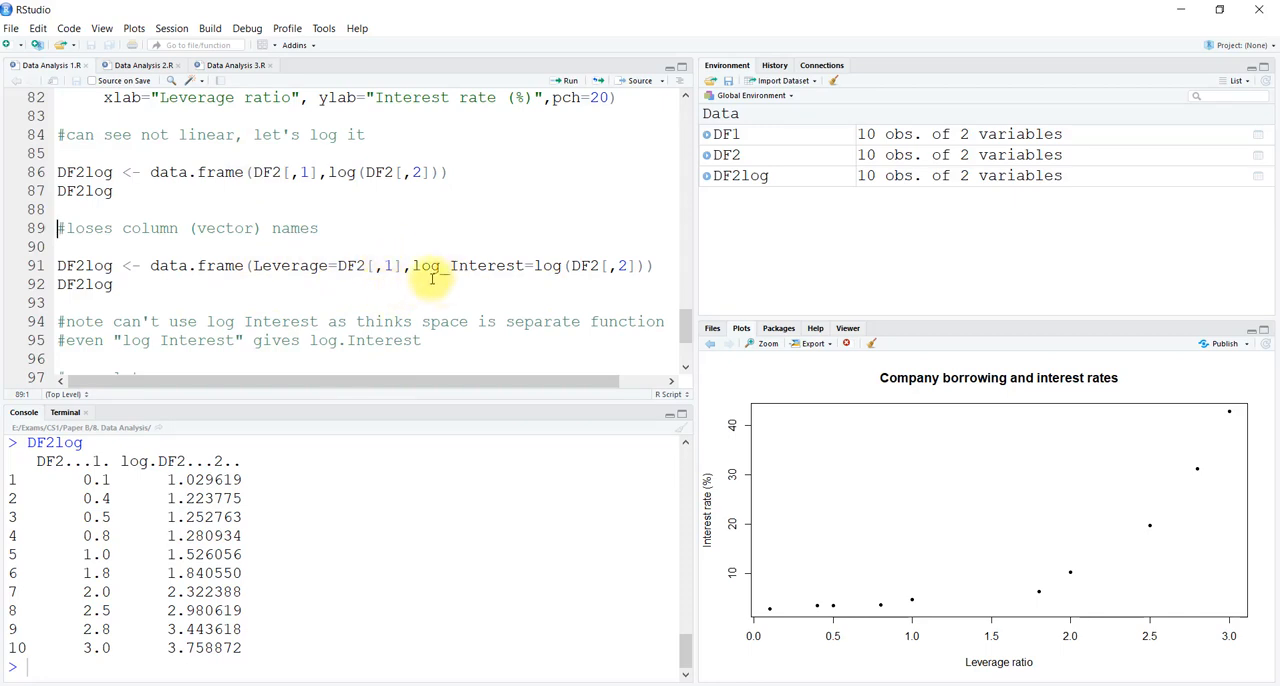
mouse_move(504, 292)
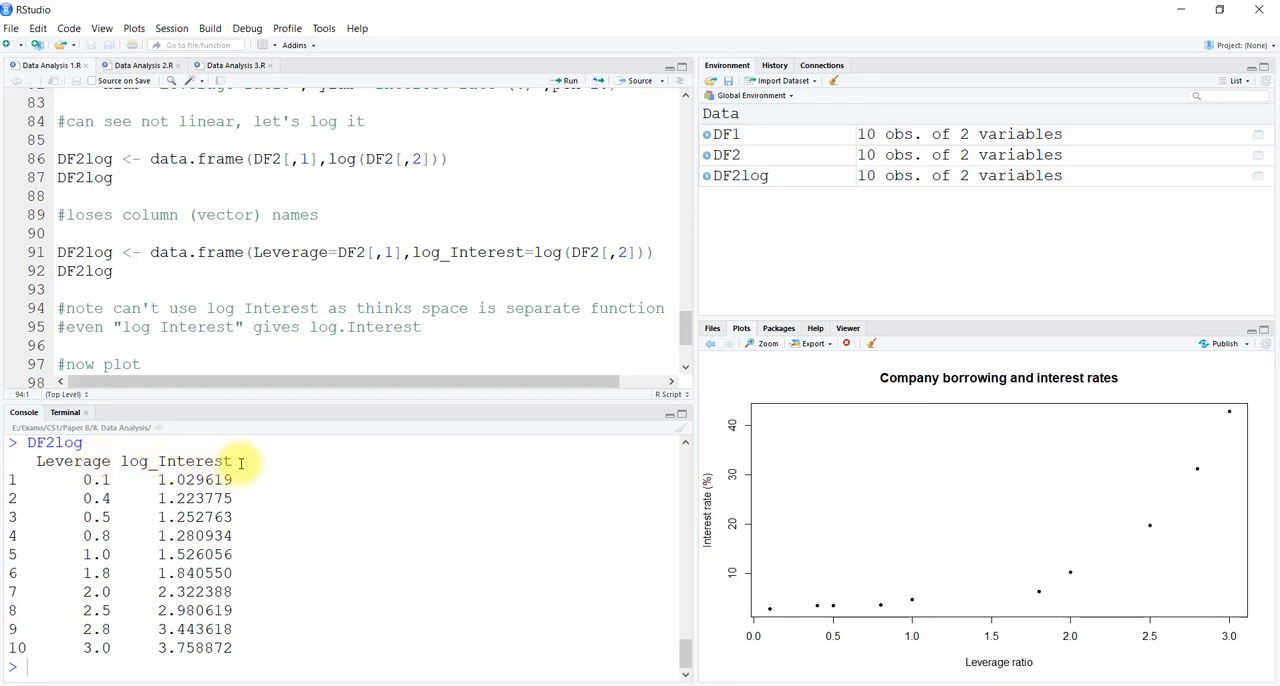
mouse_move(452, 344)
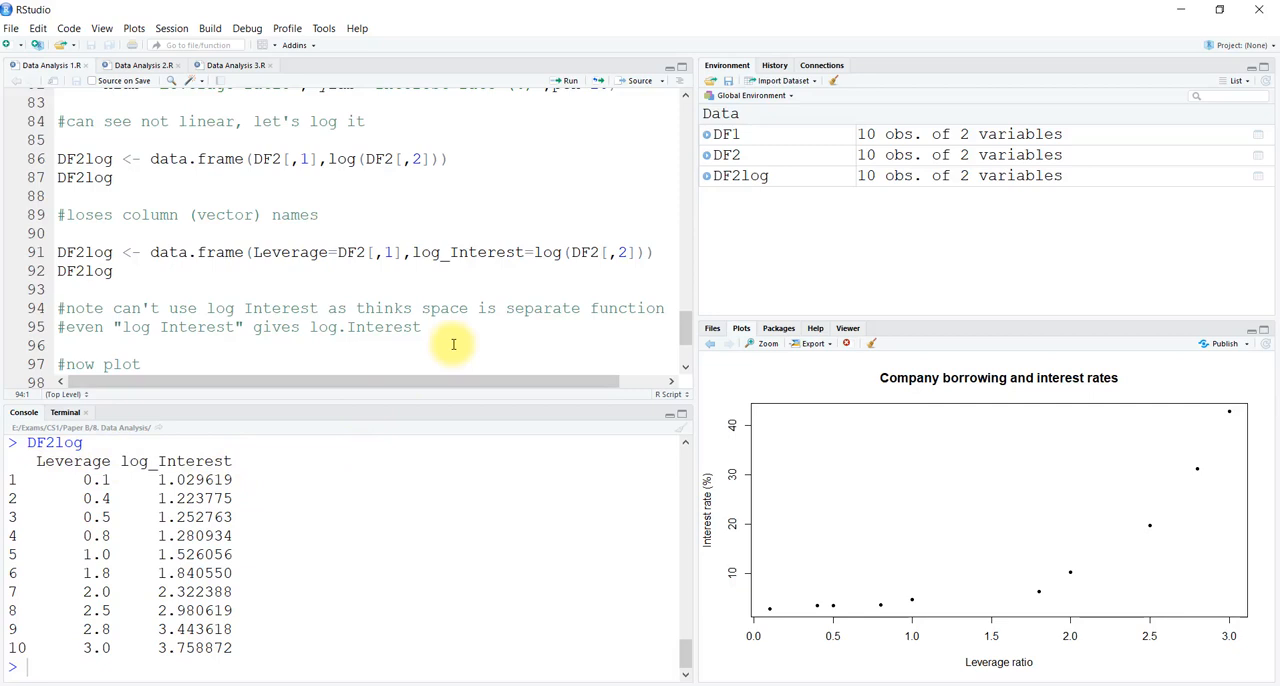
mouse_move(240, 308)
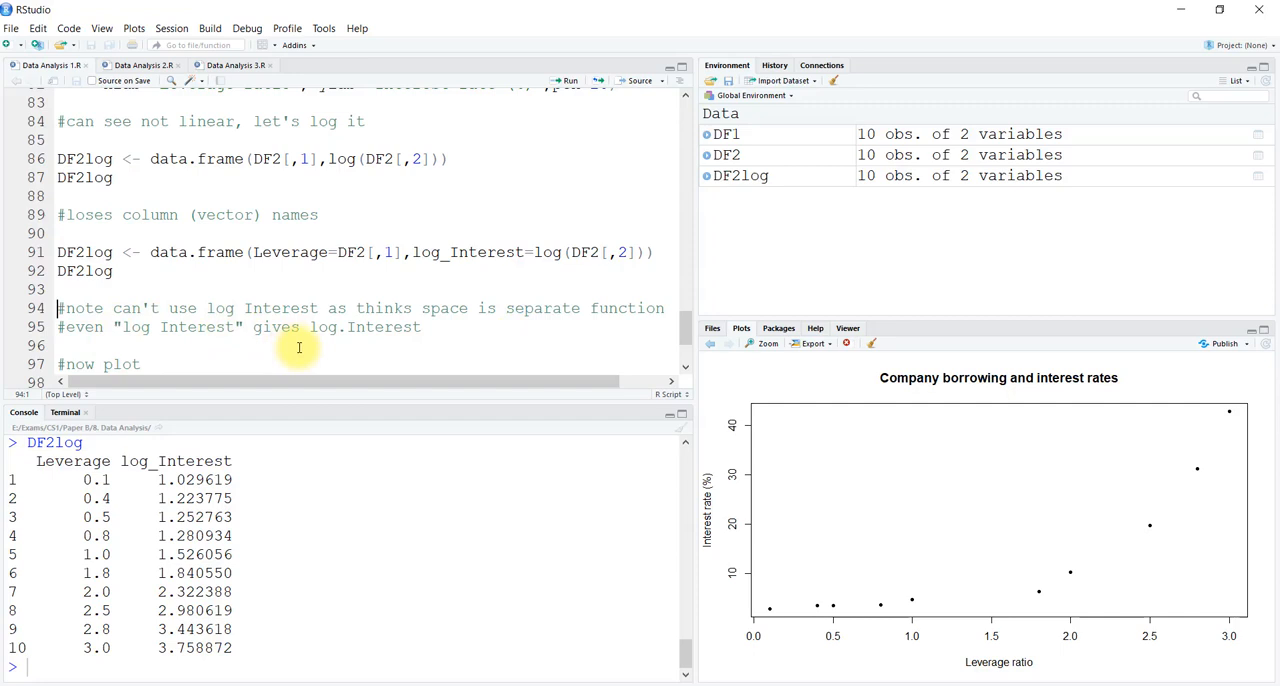
mouse_move(348, 340)
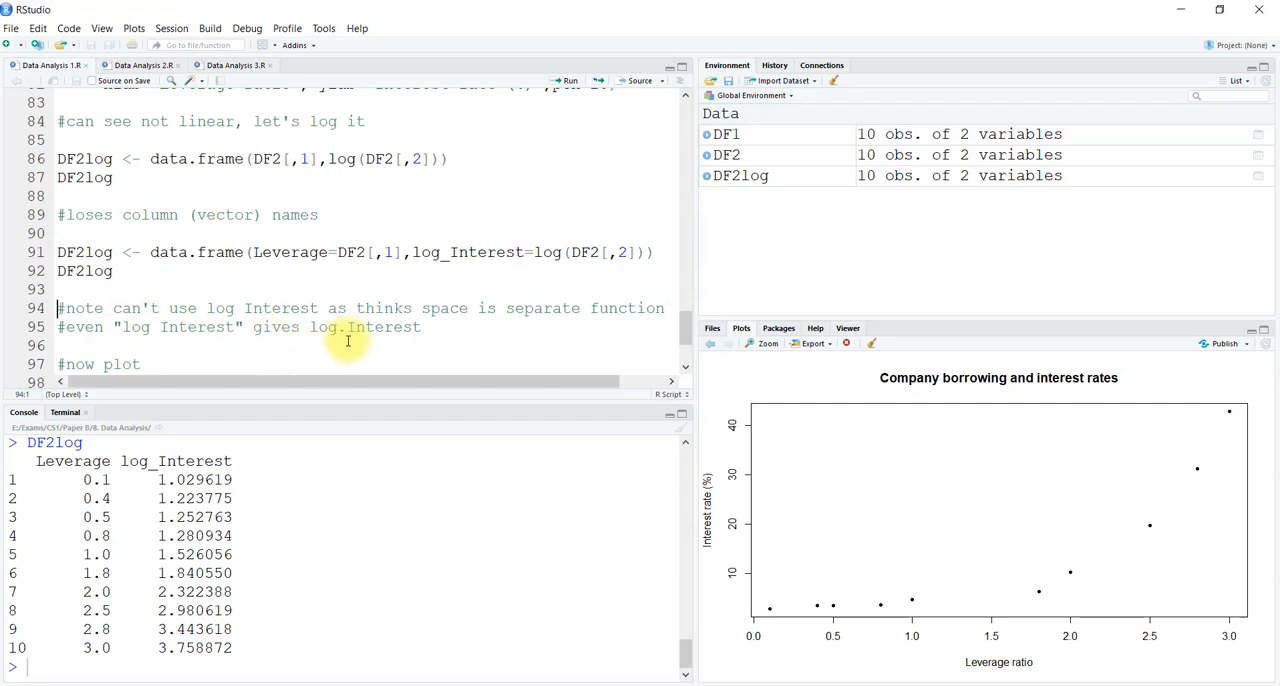
mouse_move(398, 266)
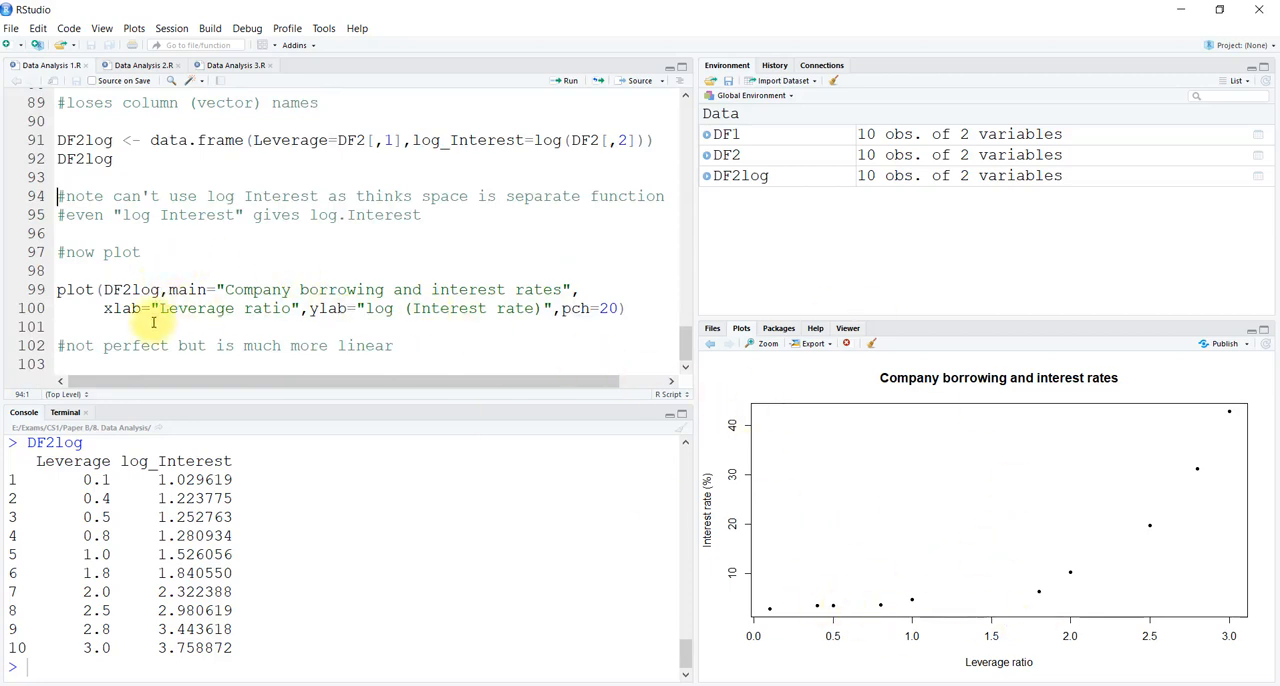
mouse_move(100, 308)
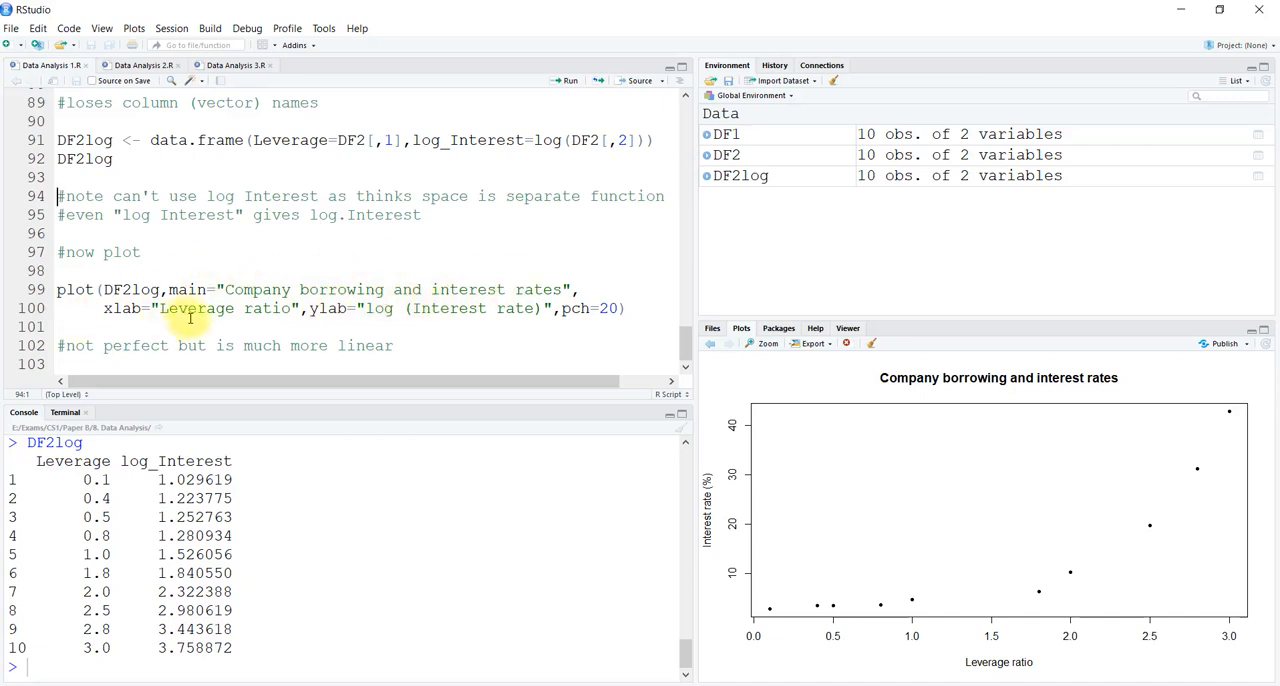
mouse_move(418, 320)
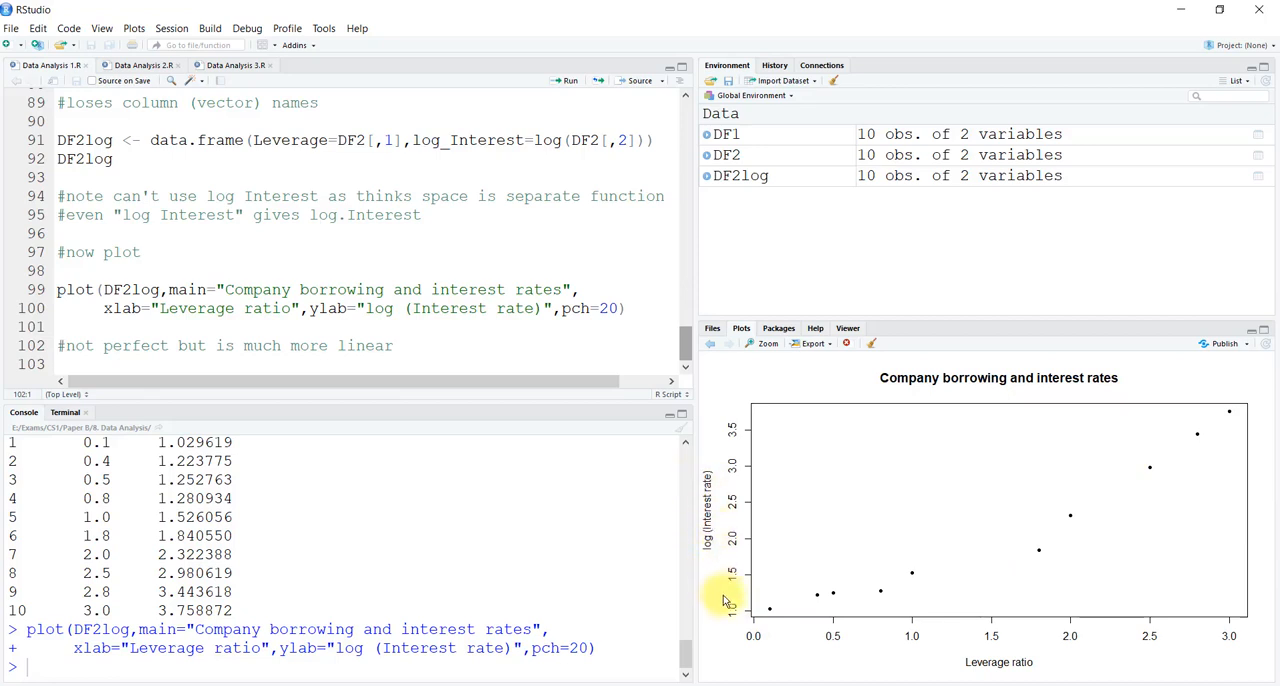
mouse_move(964, 562)
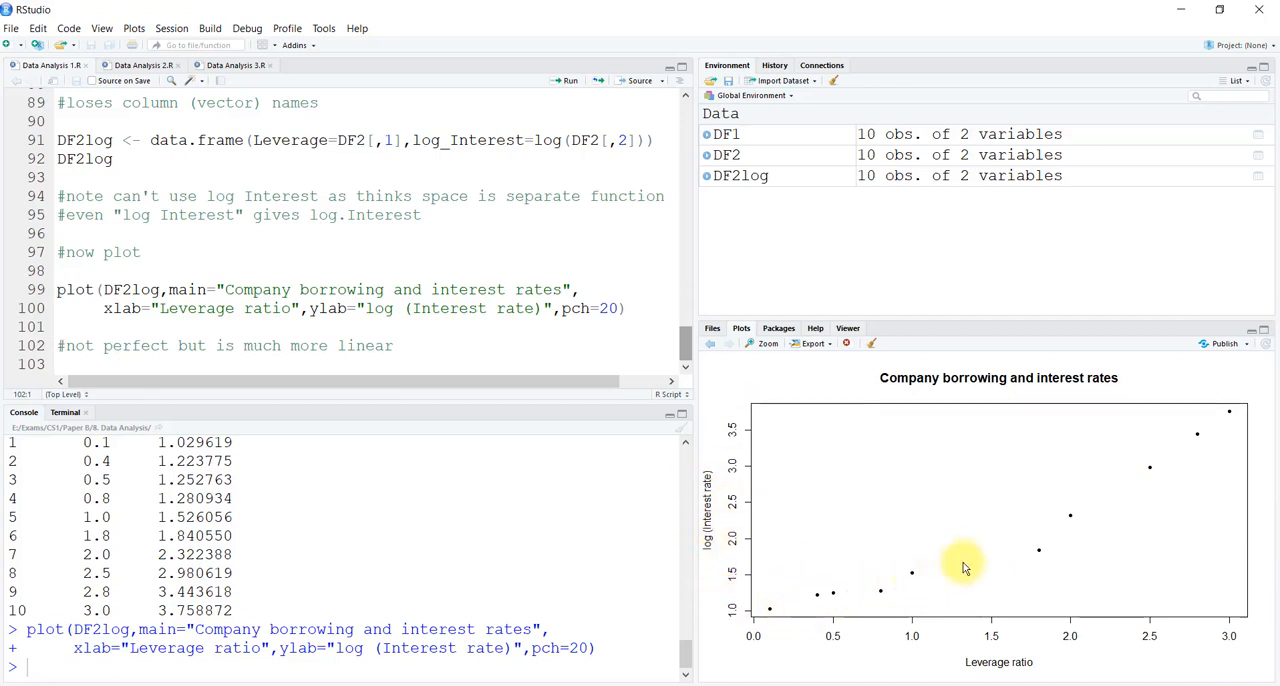
mouse_move(668, 356)
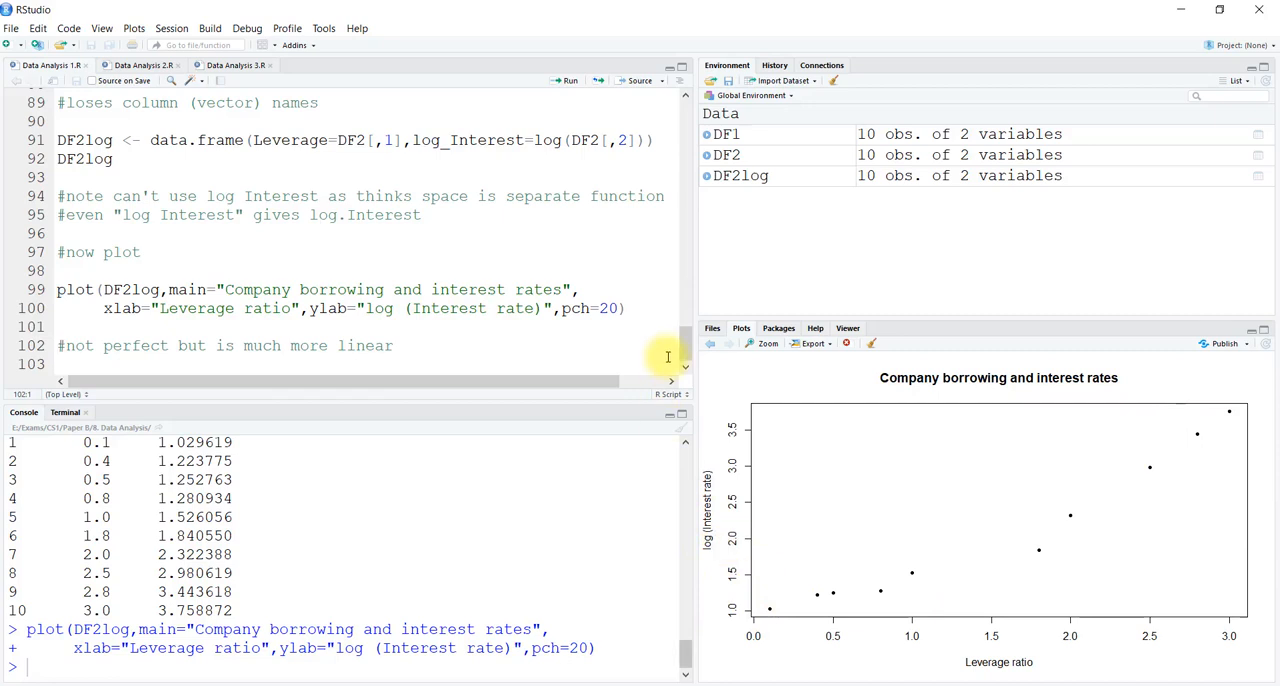